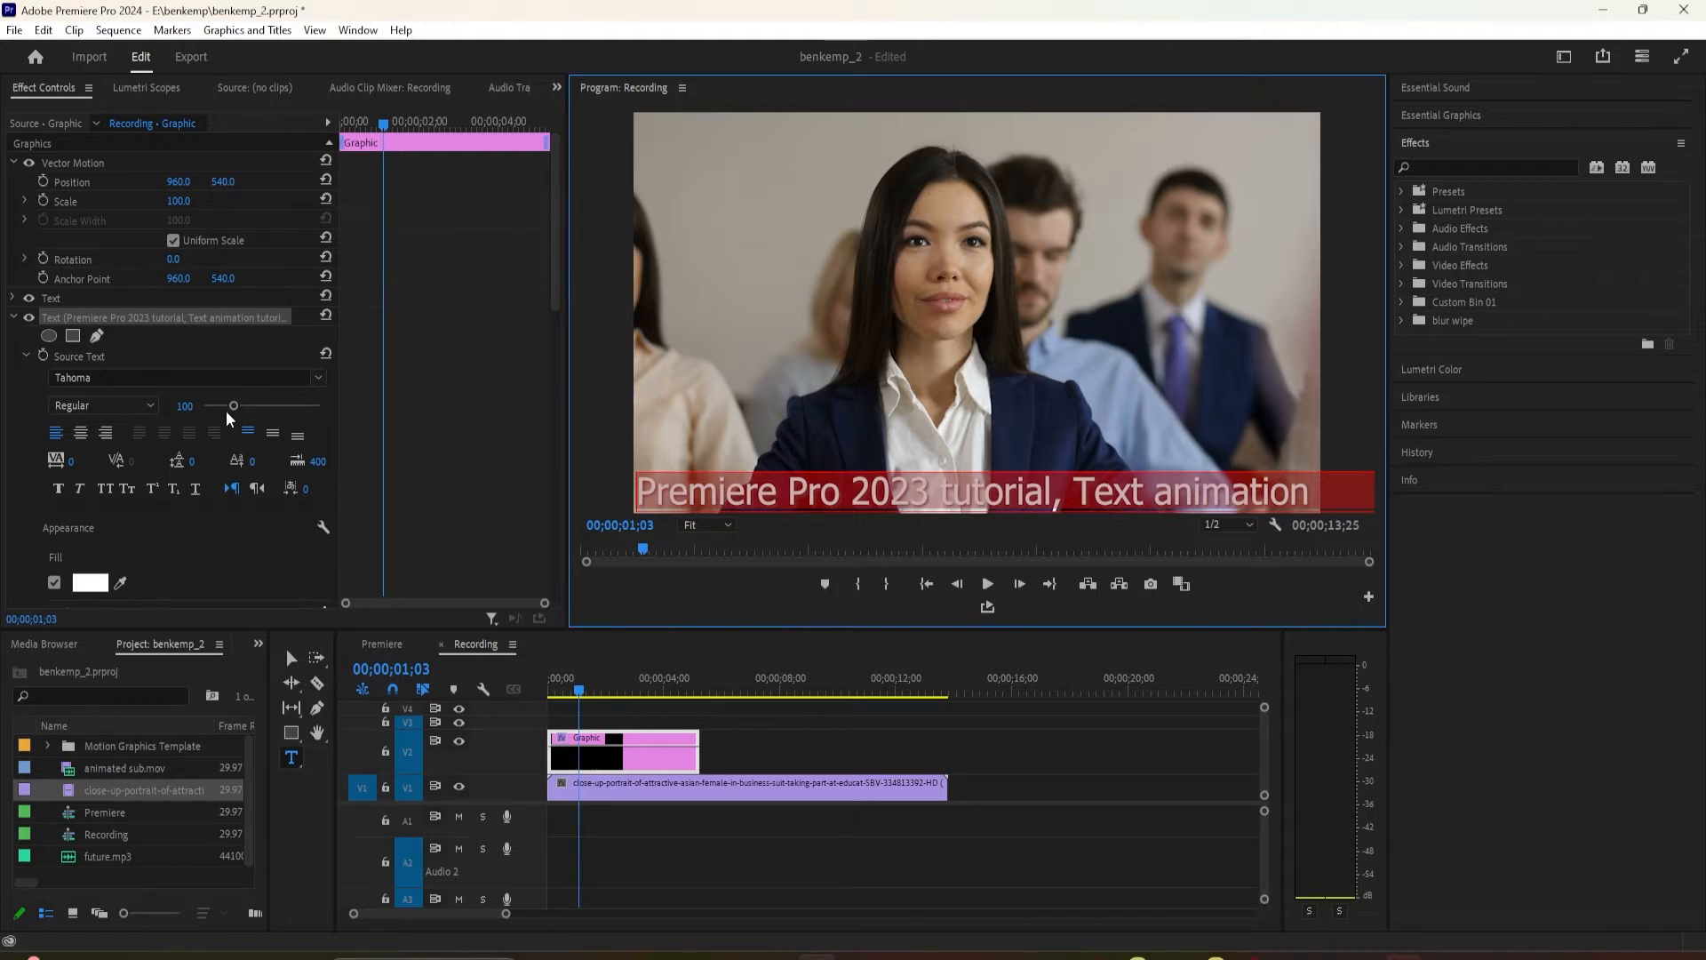
- Reduce the caption's font size from 100 to 73 so the full line fits on screen
drag(233, 406, 225, 407)
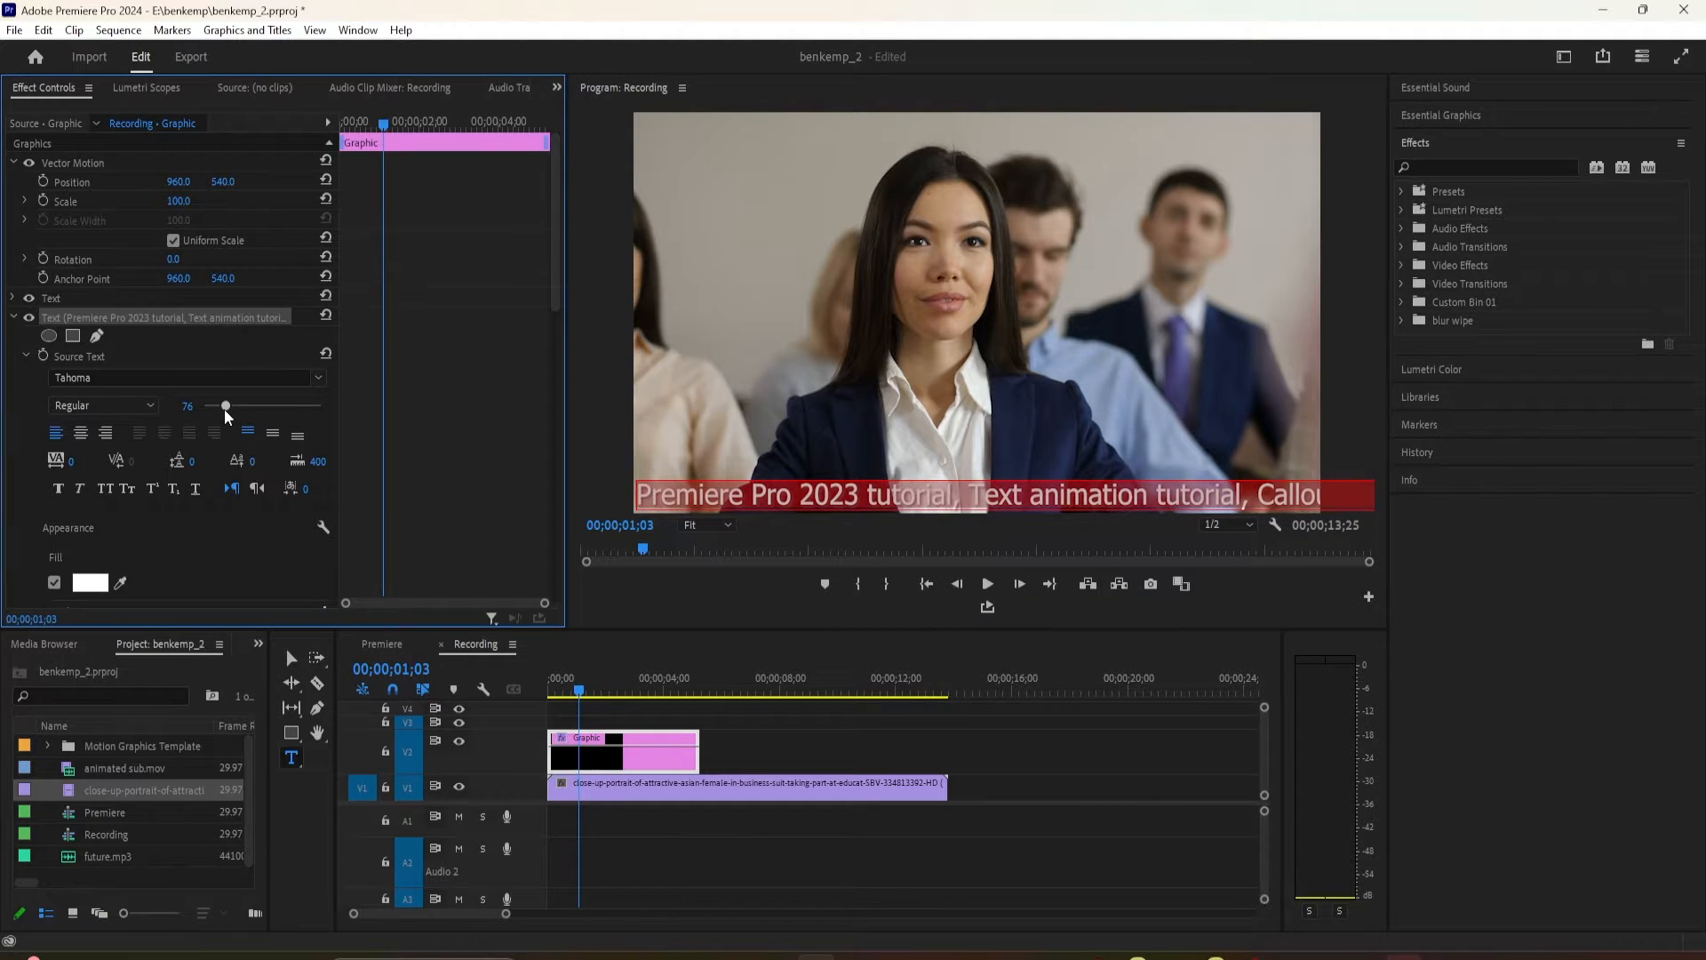
drag(224, 405, 207, 405)
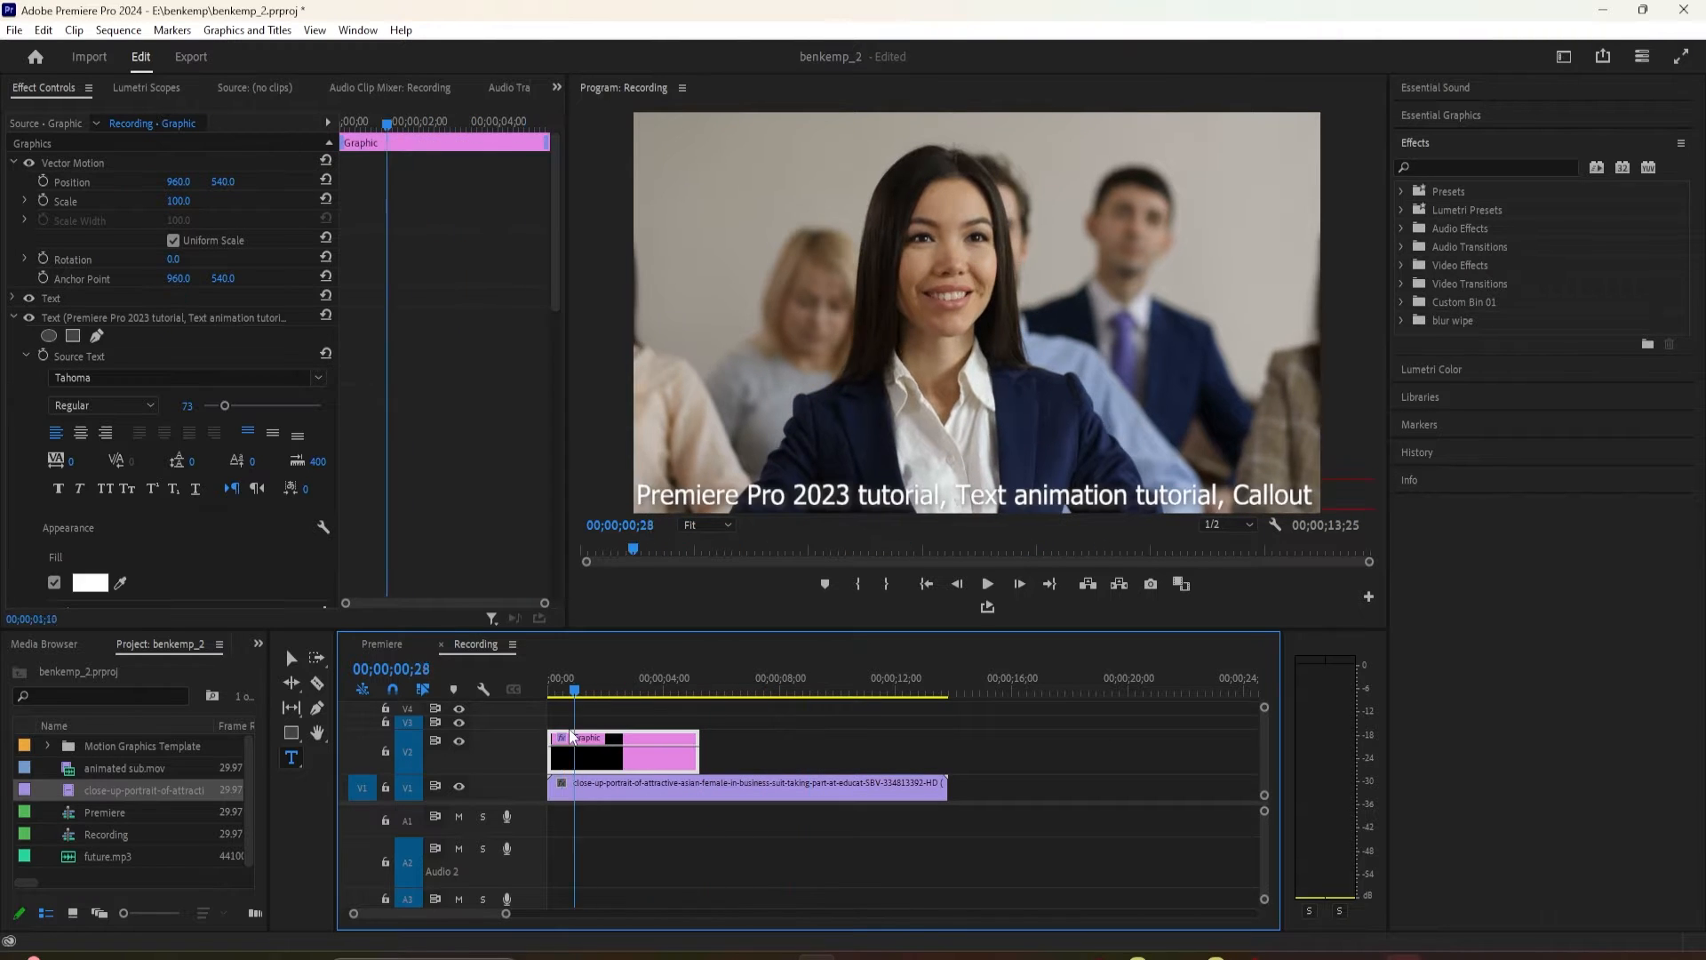
click(616, 690)
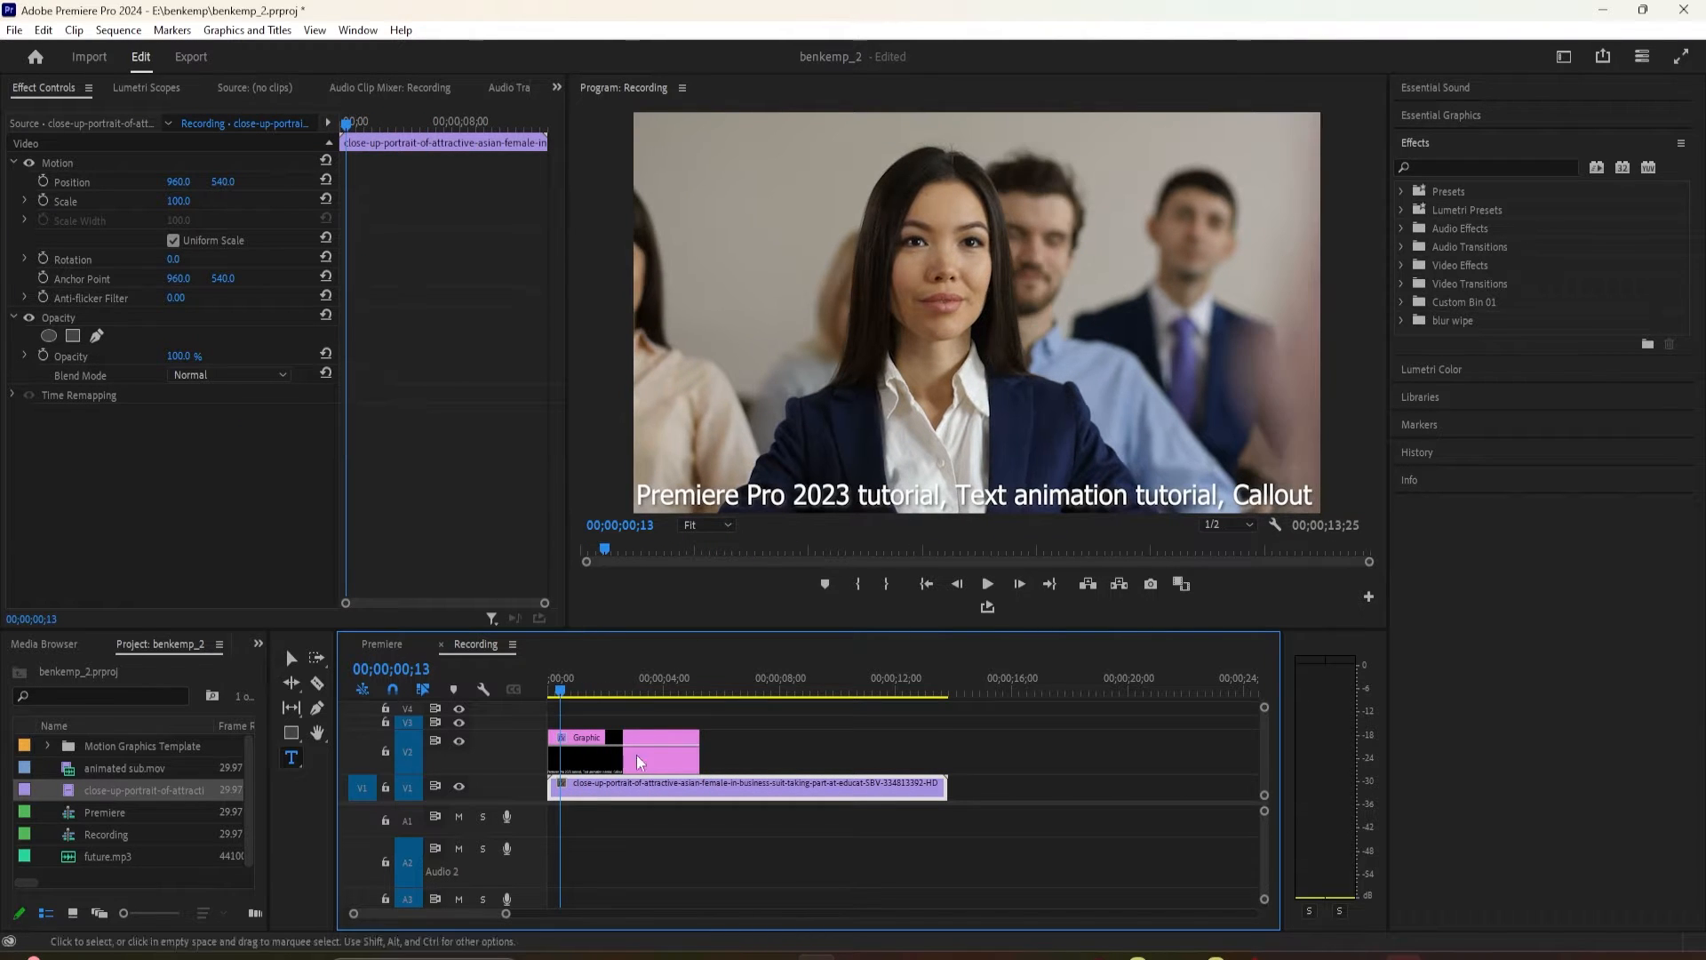
click(587, 751)
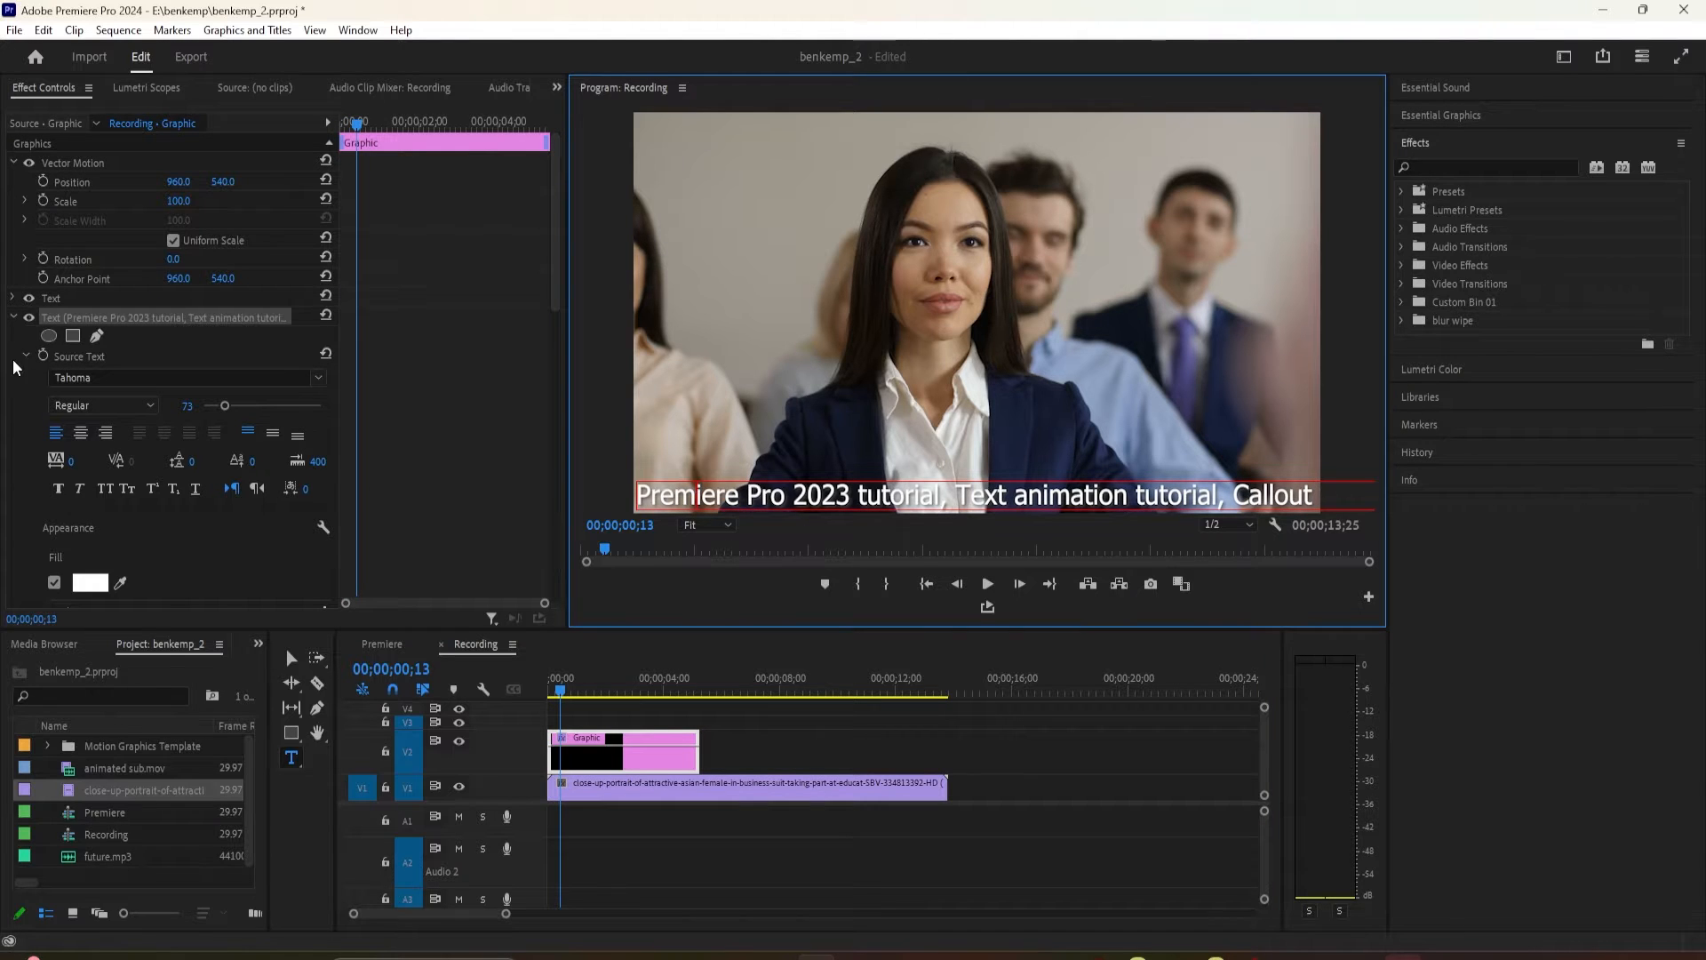
click(49, 299)
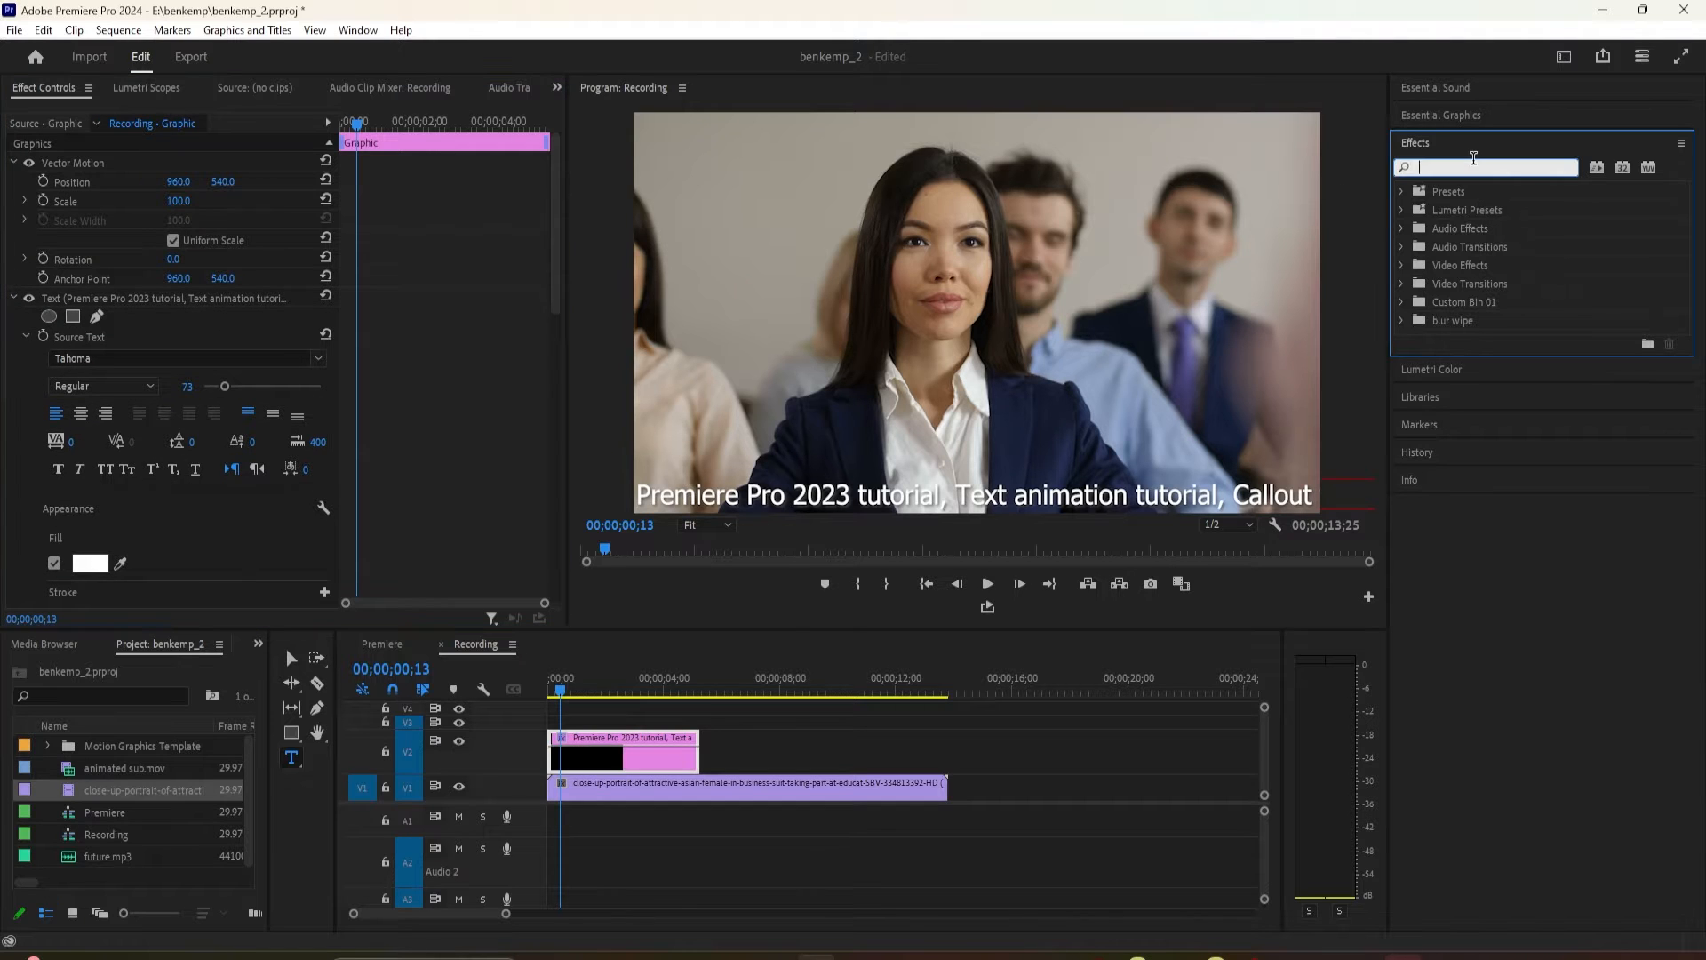
- Apply the Slide > Push transition to the start of the caption clip on V2
text(push)
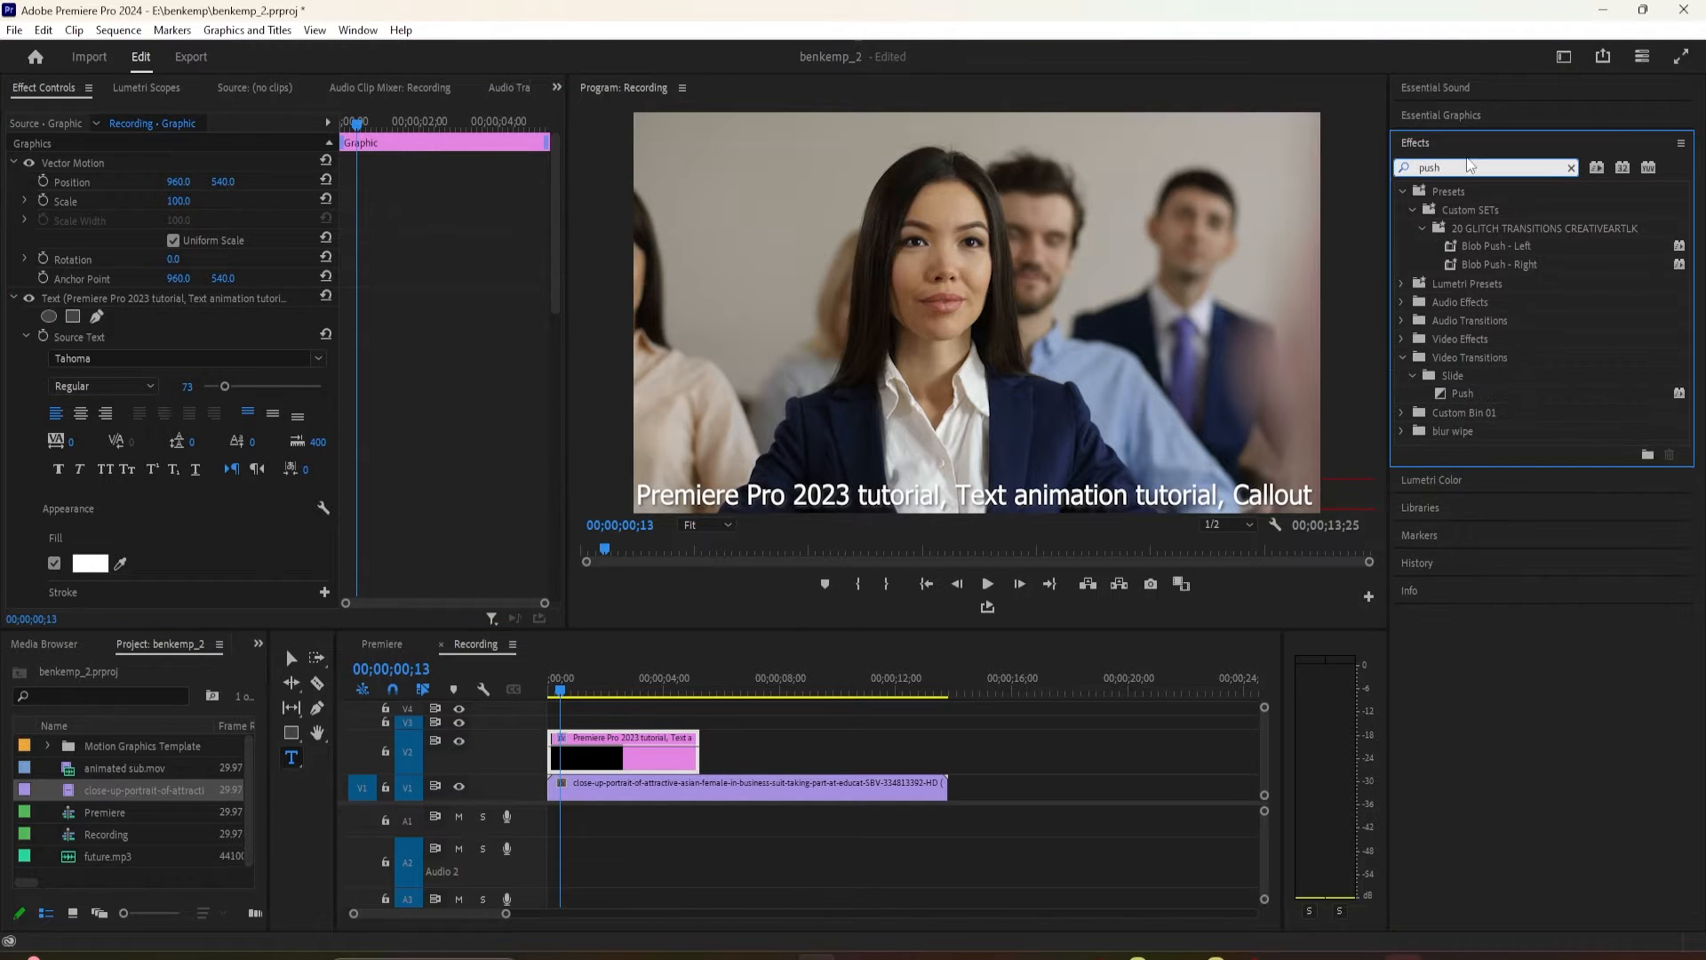
click(1463, 393)
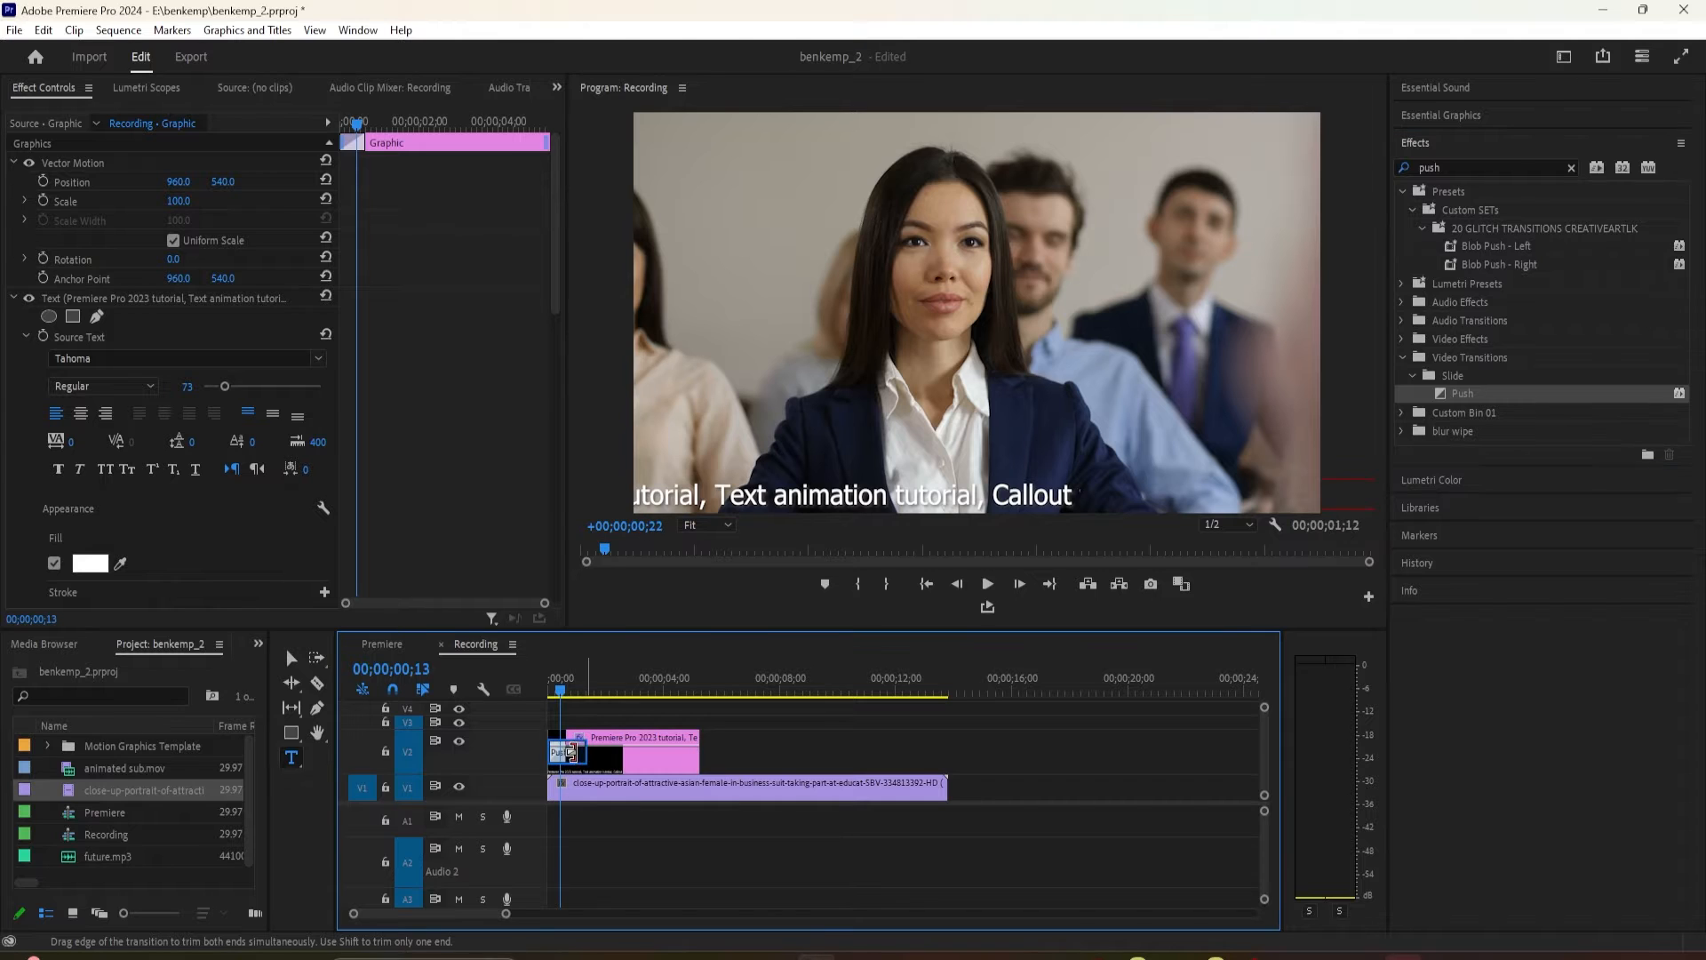
click(562, 752)
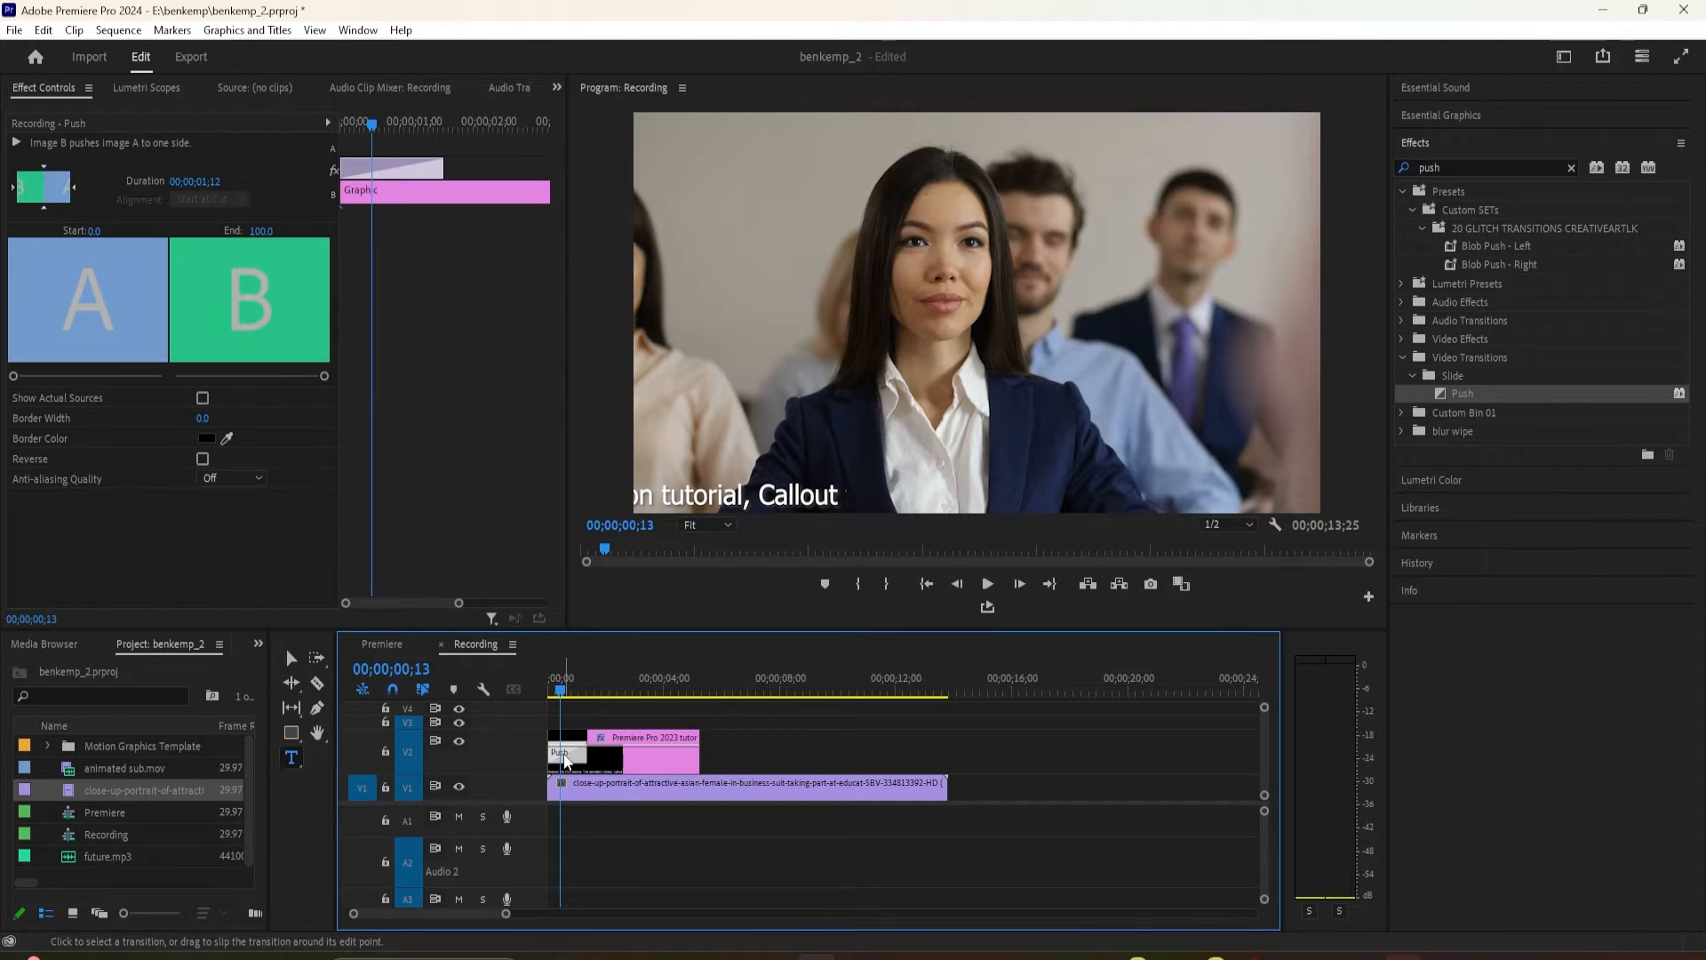
click(610, 751)
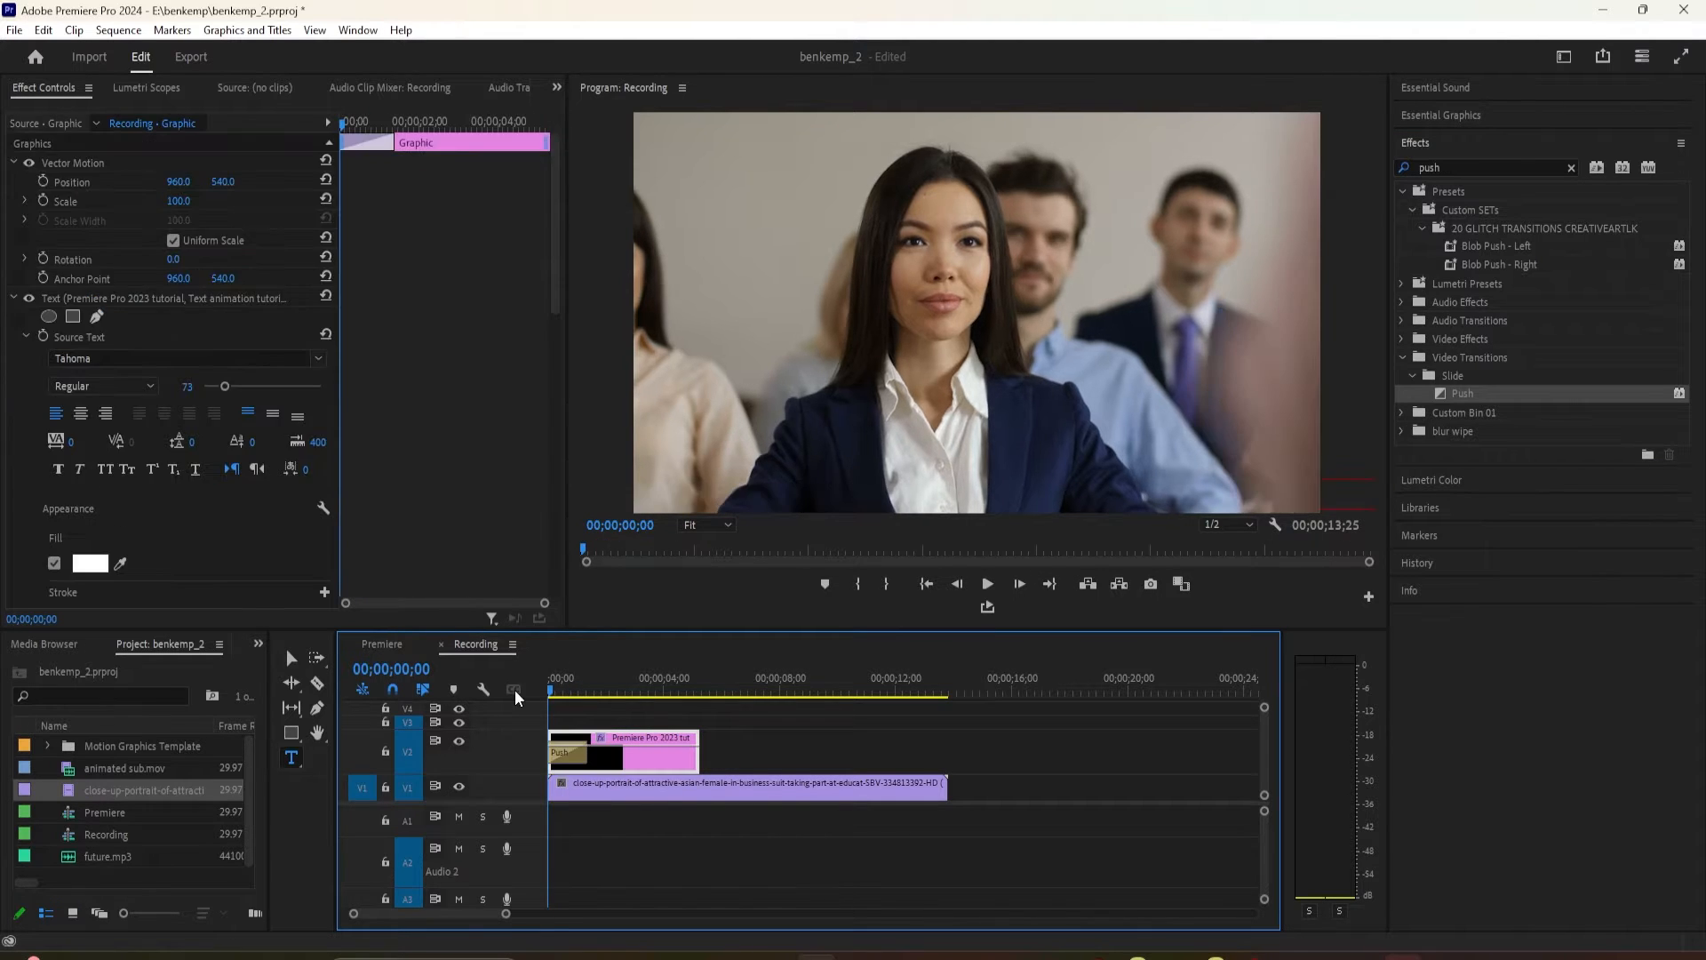
click(587, 692)
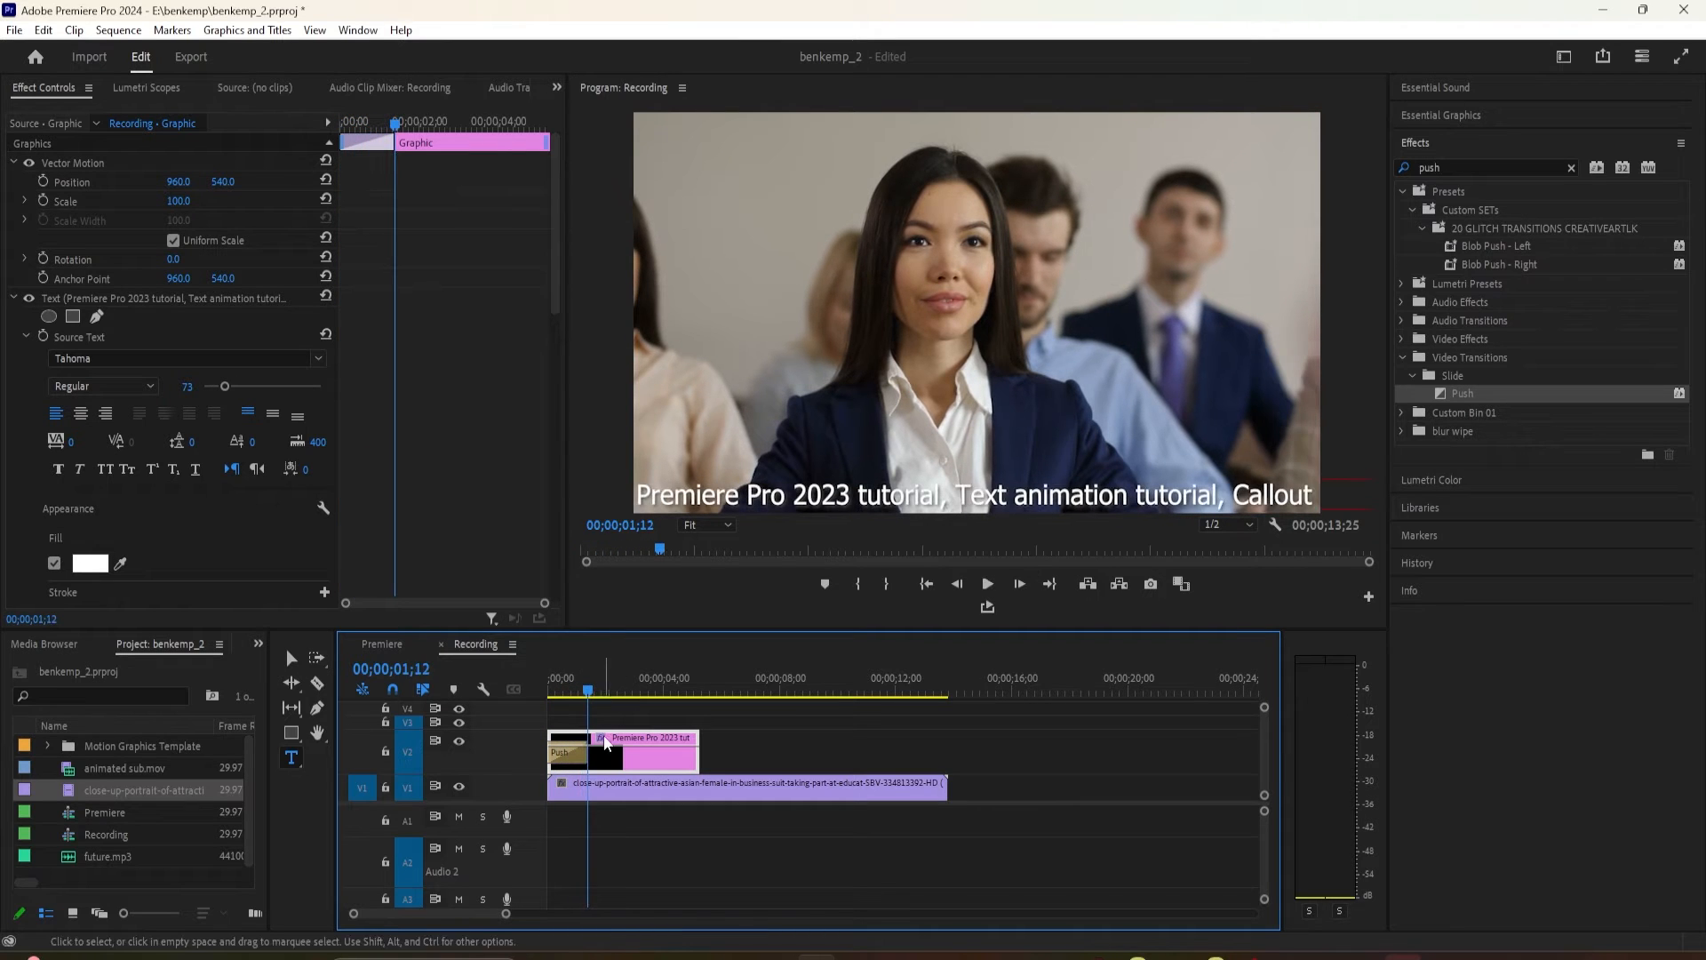
- Set a longer duration for the Push transition in Set Transition Duration
double_click(566, 753)
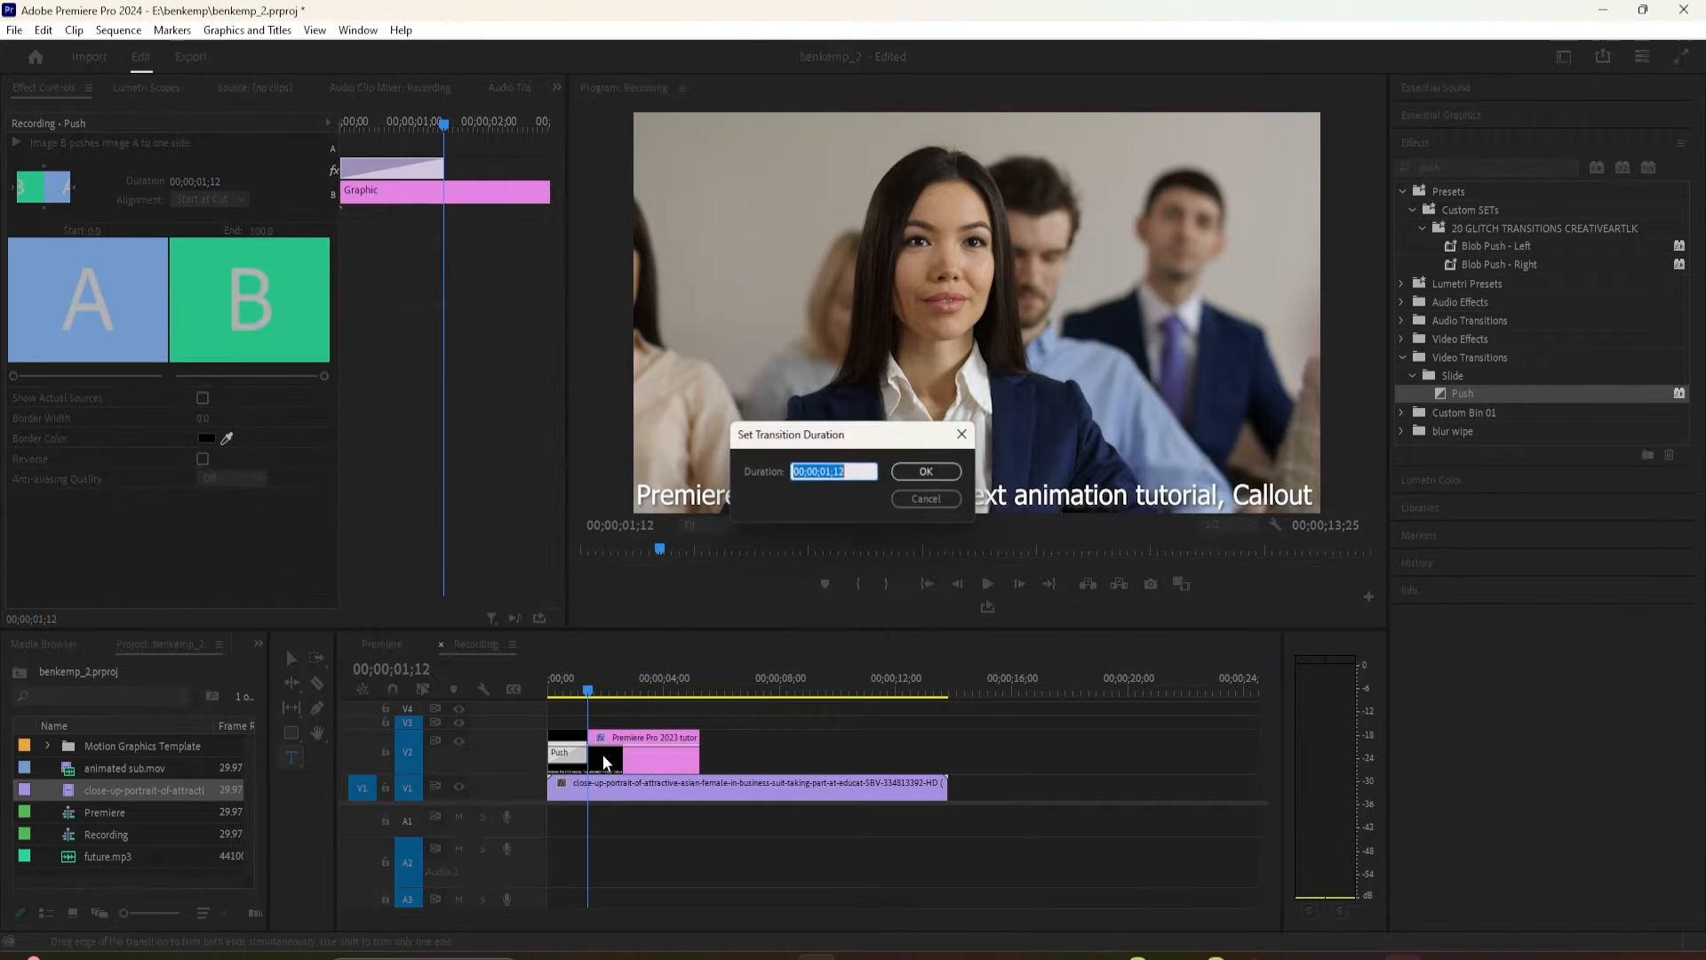
click(925, 470)
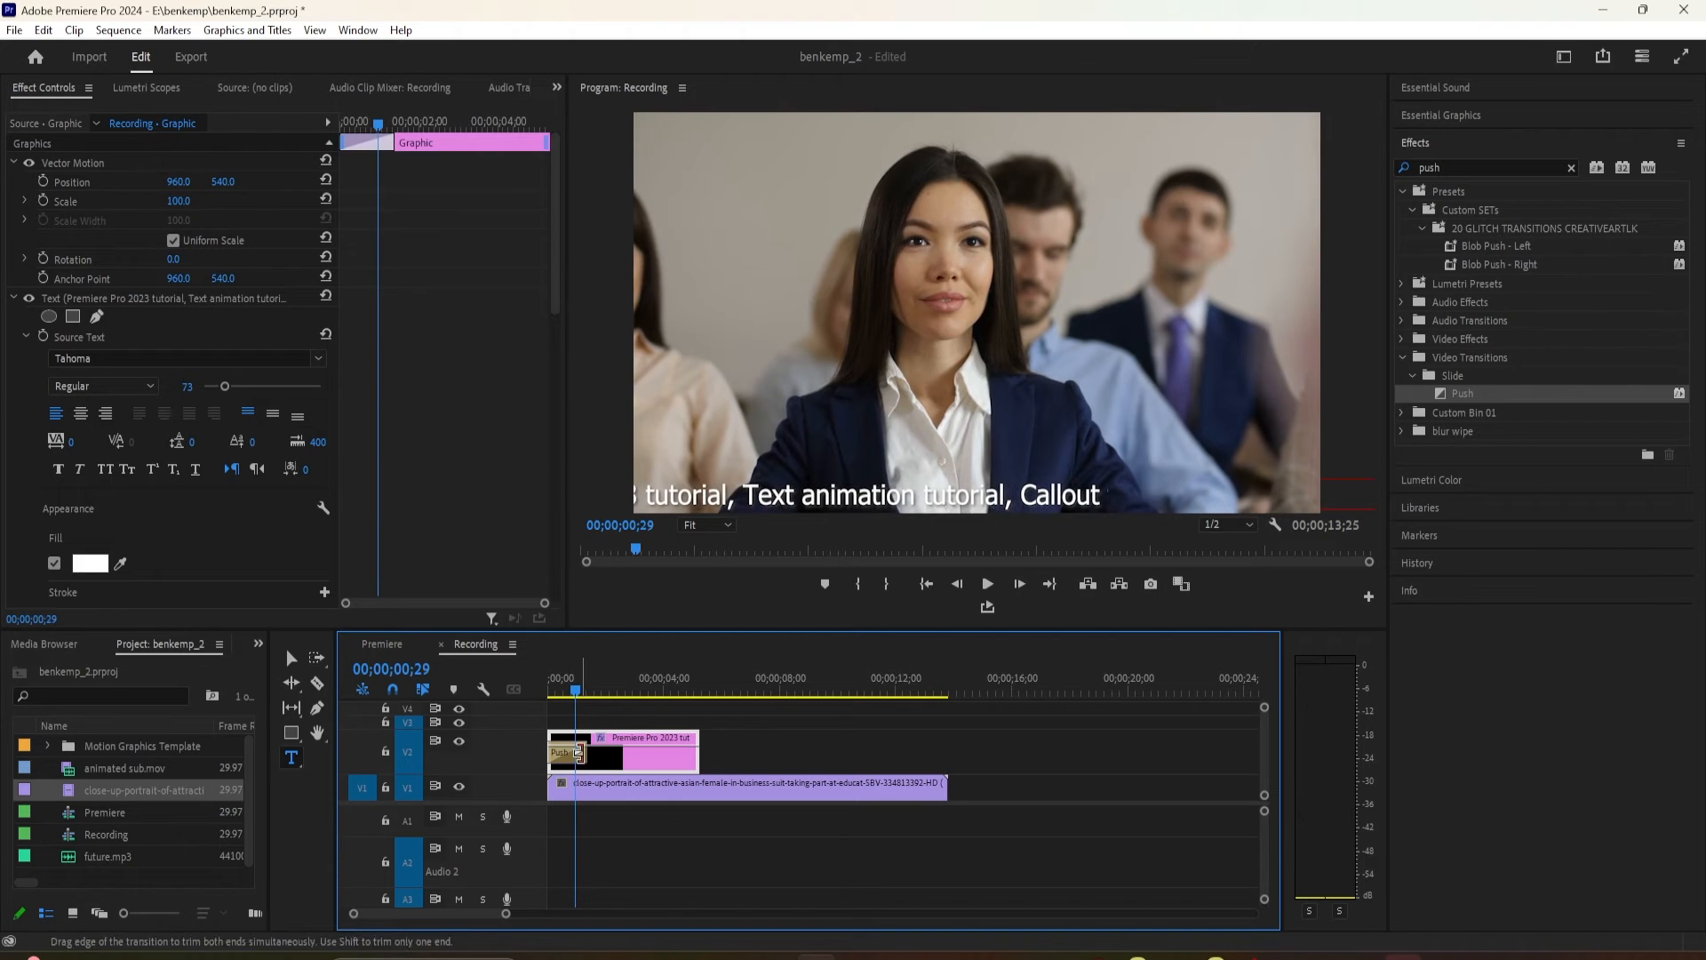
click(566, 753)
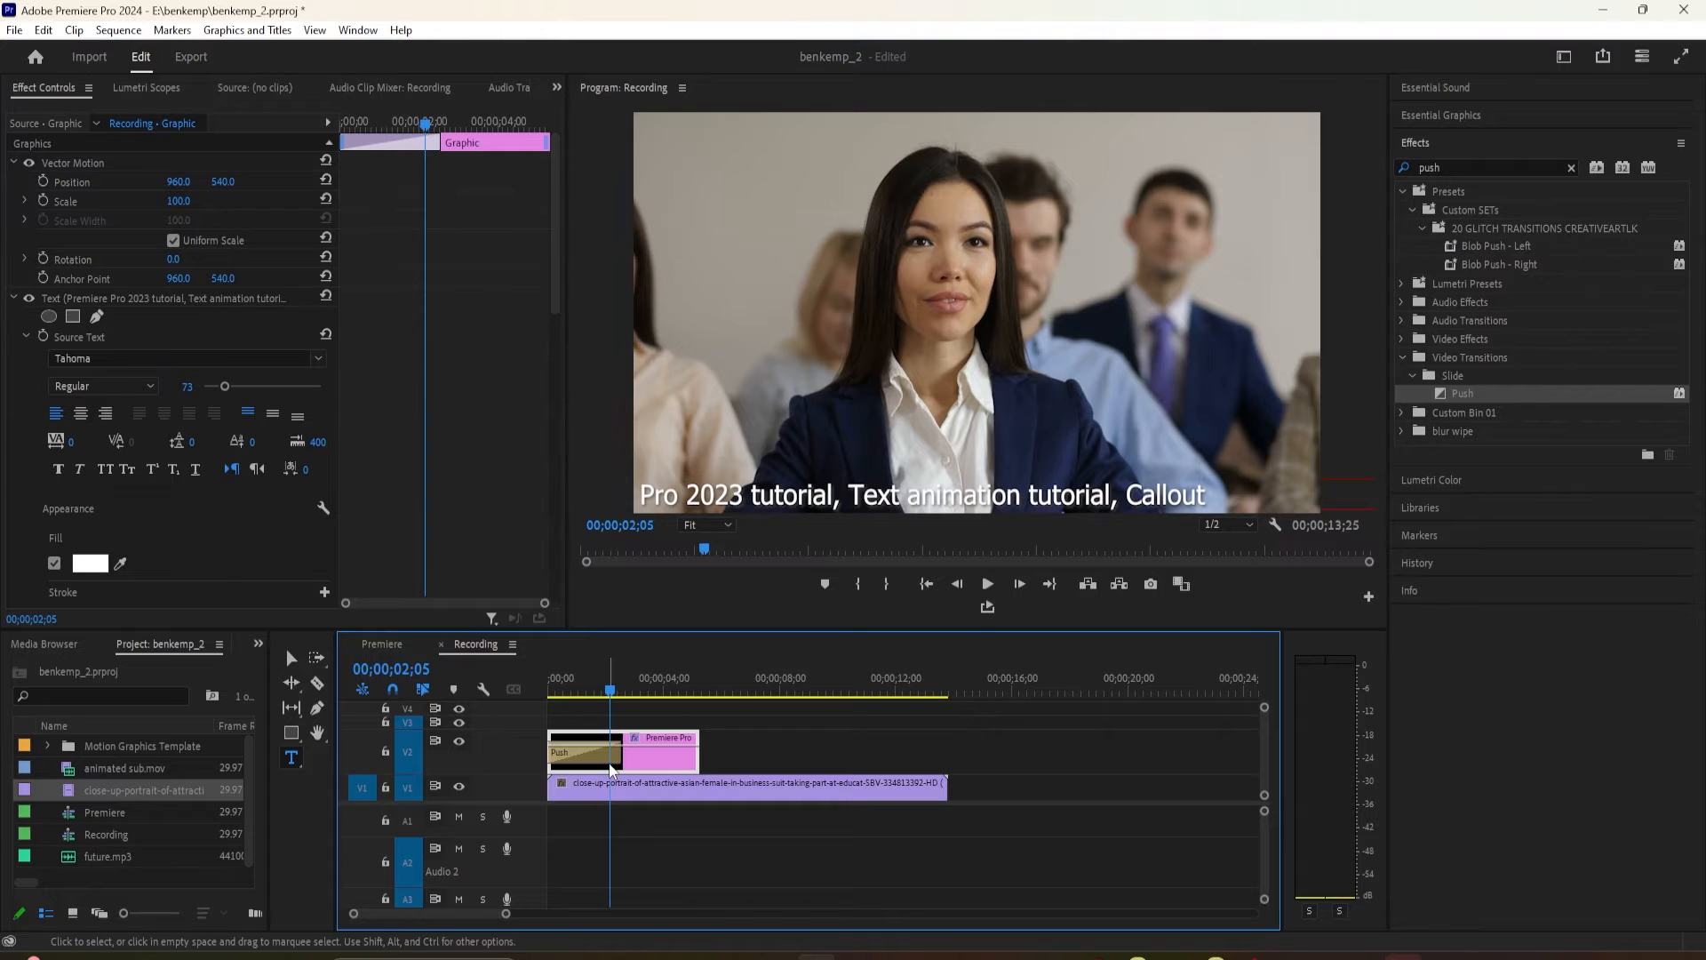
- Add a second Push transition on the caption clip's end portion and preview it
click(582, 752)
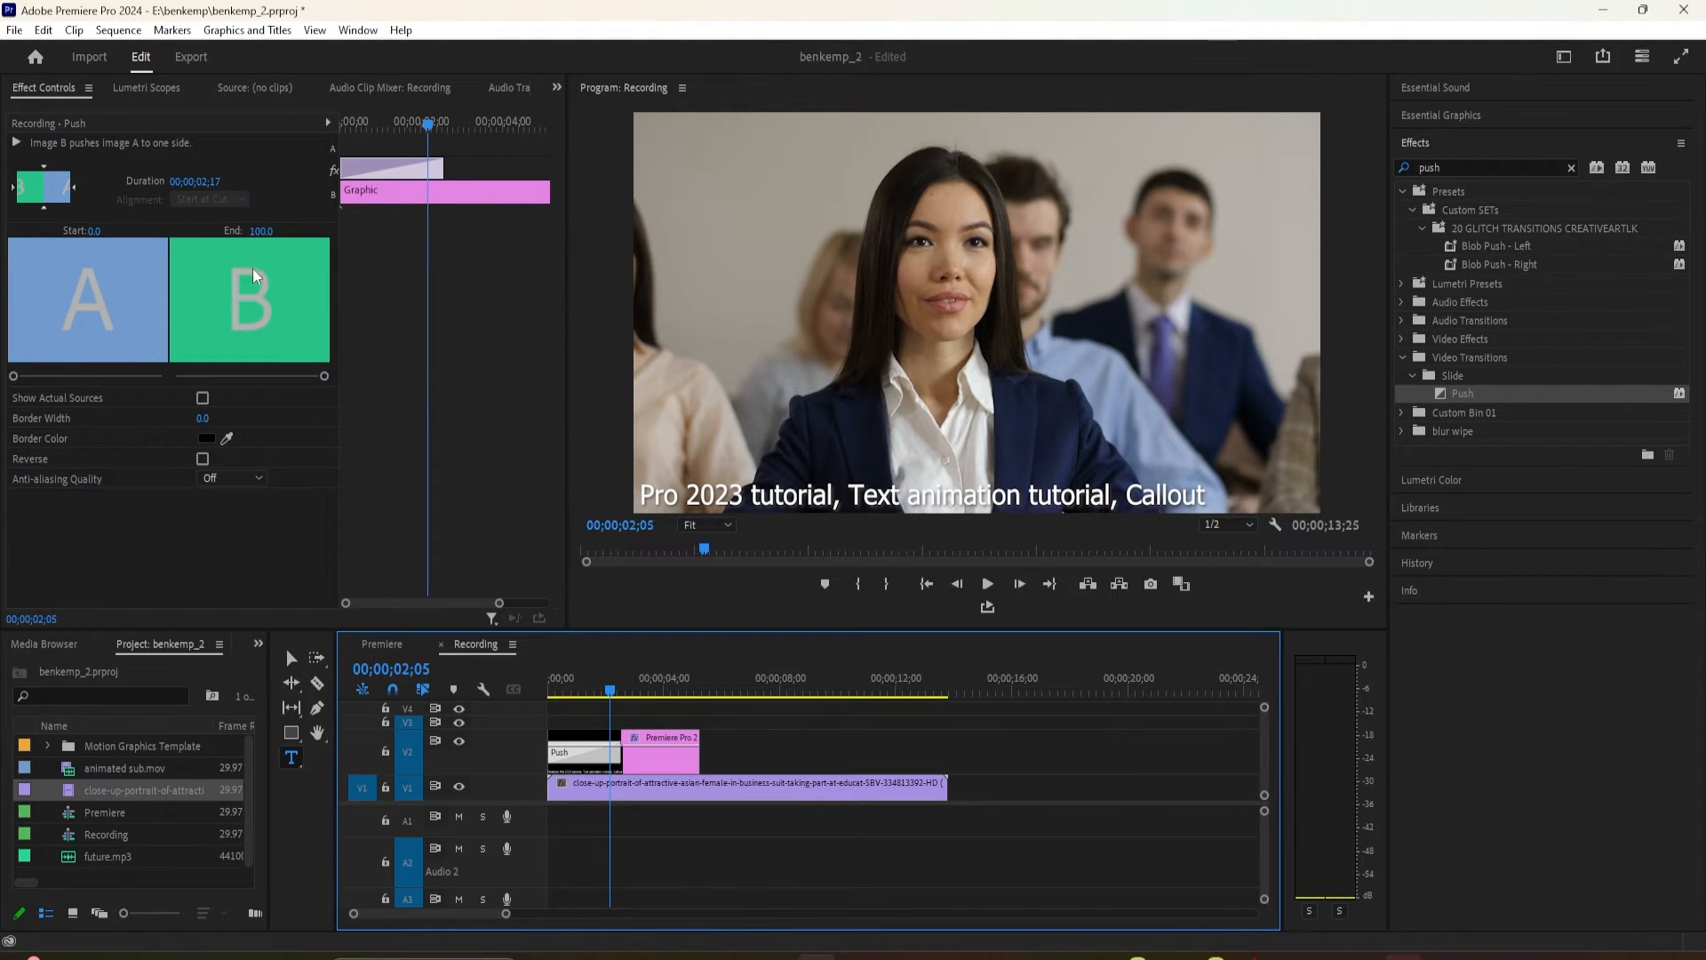
mouse_move(271, 245)
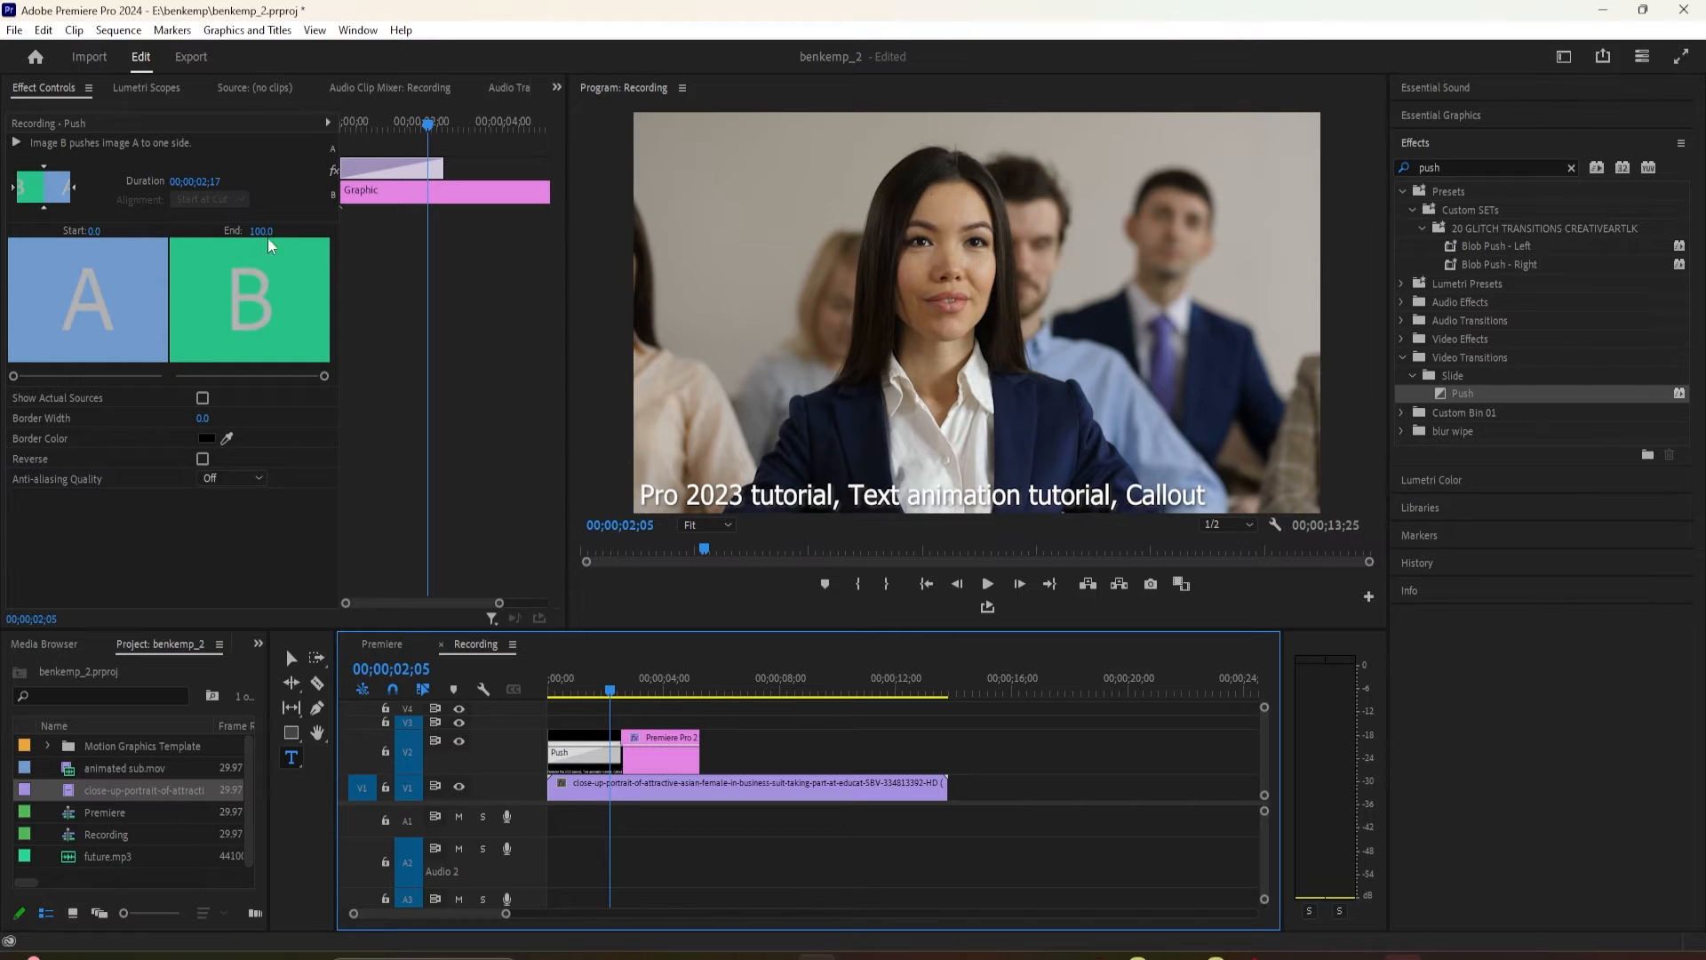
mouse_move(1485, 413)
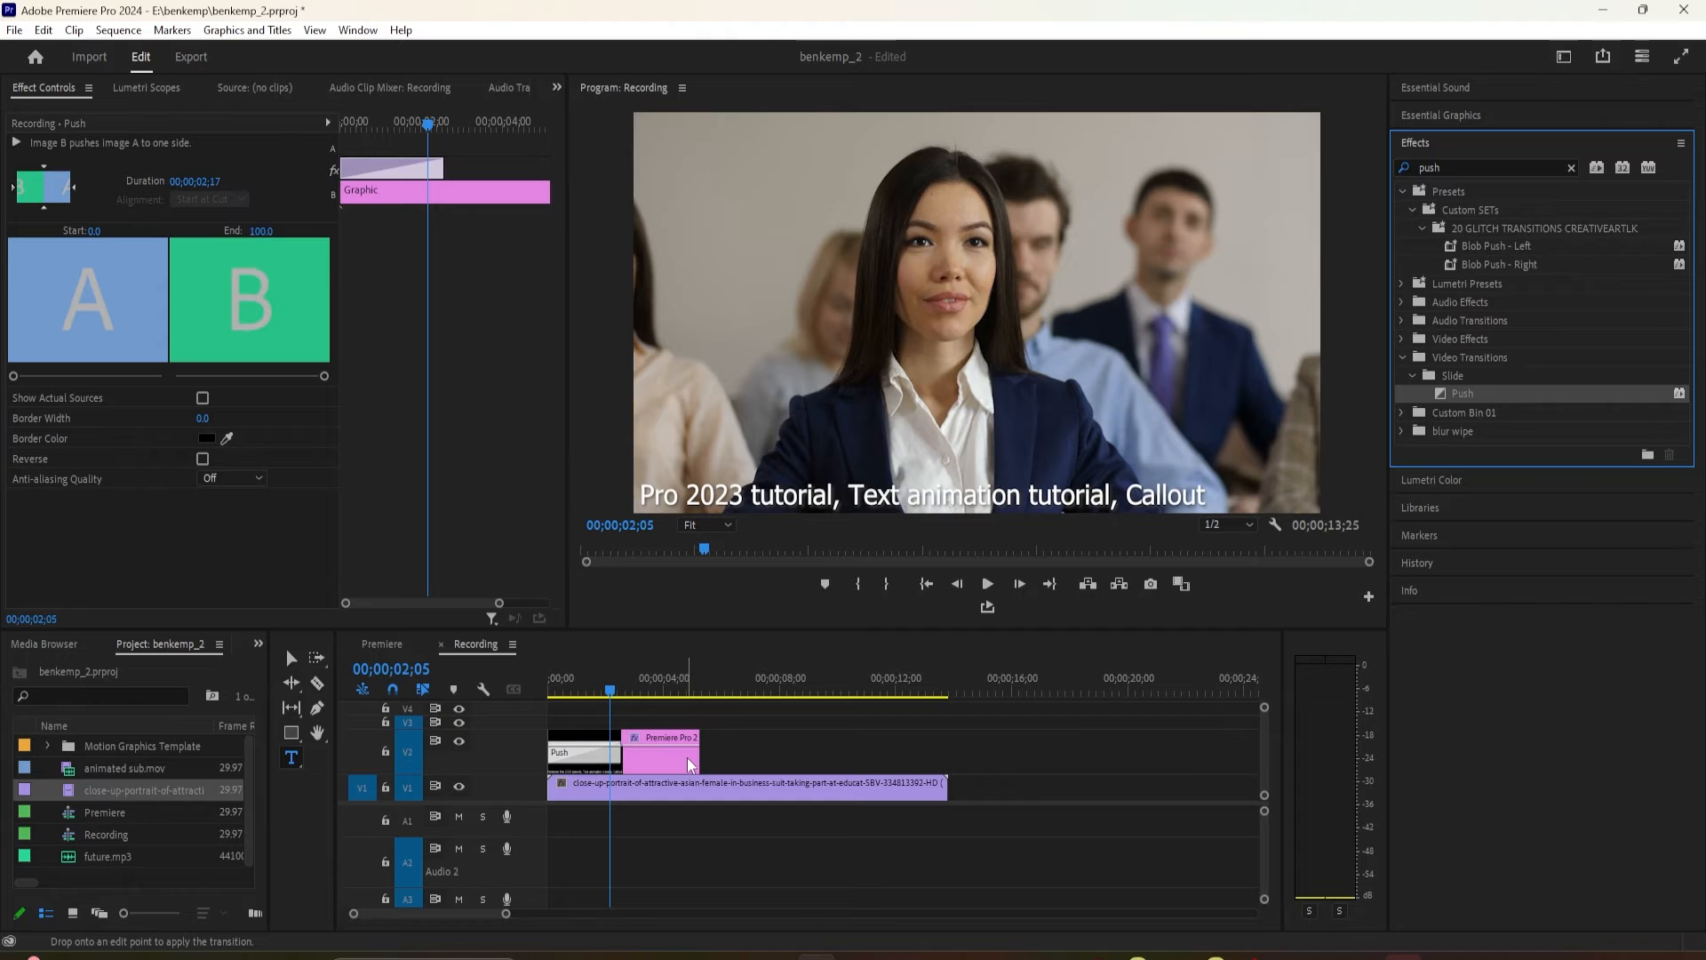
drag(685, 753, 659, 753)
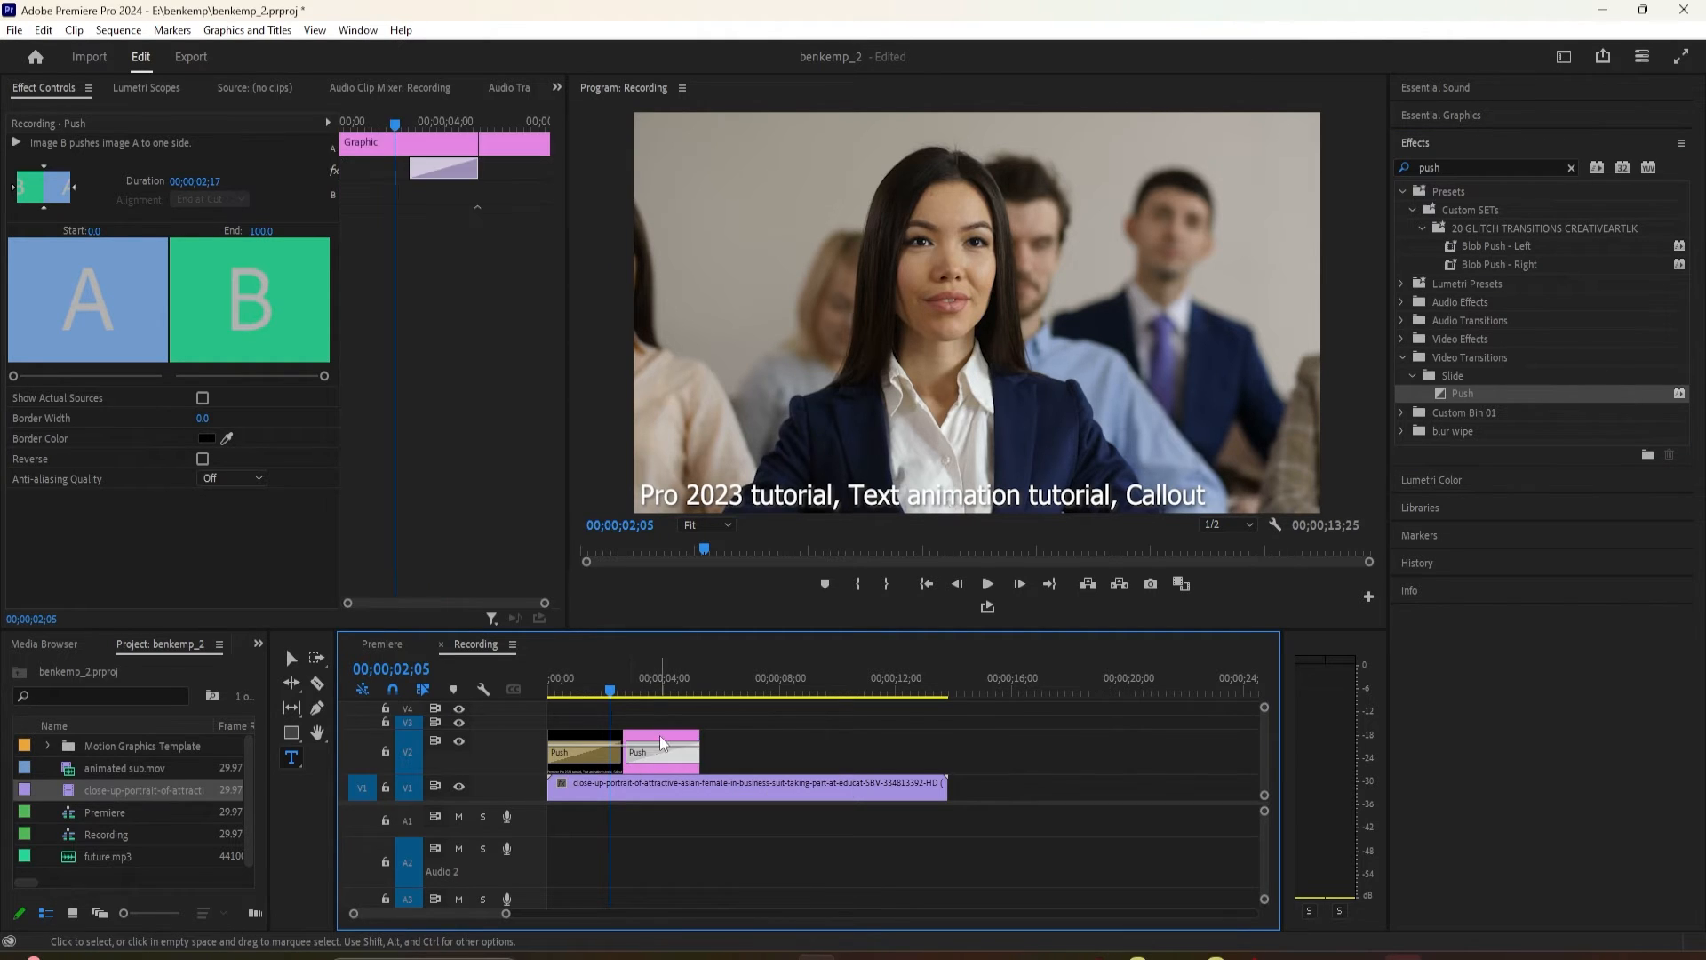
click(986, 583)
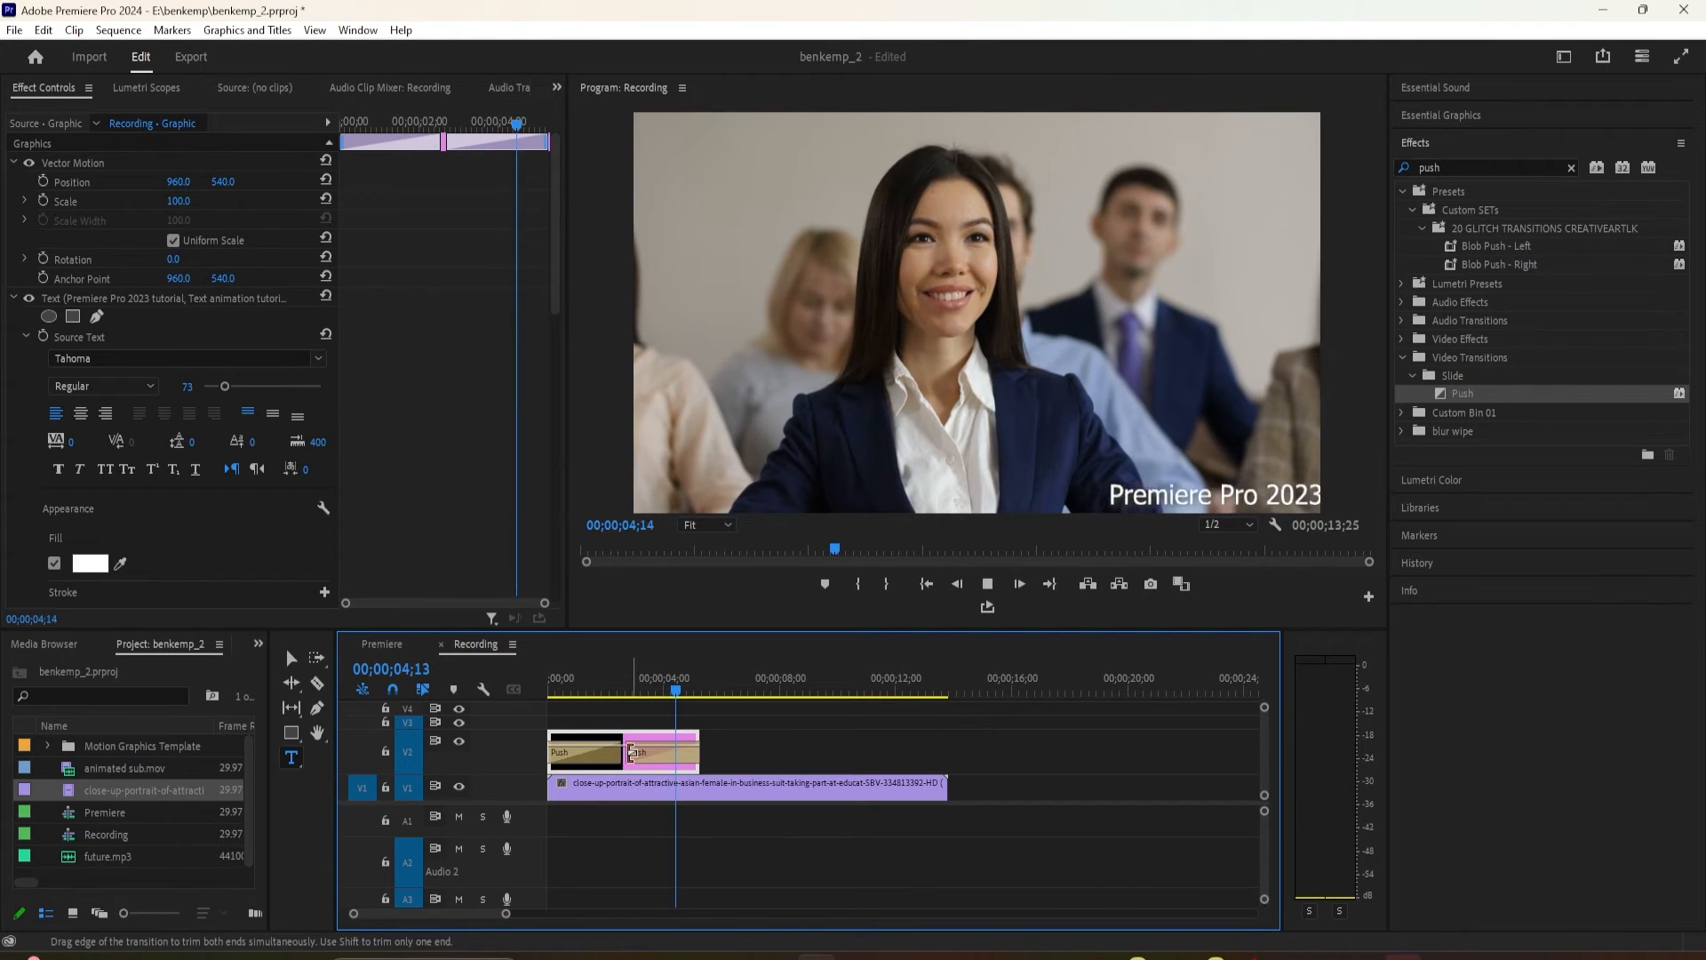
- Duplicate the Push caption clips onto V3 and later along V2, then preview the scroll
click(637, 755)
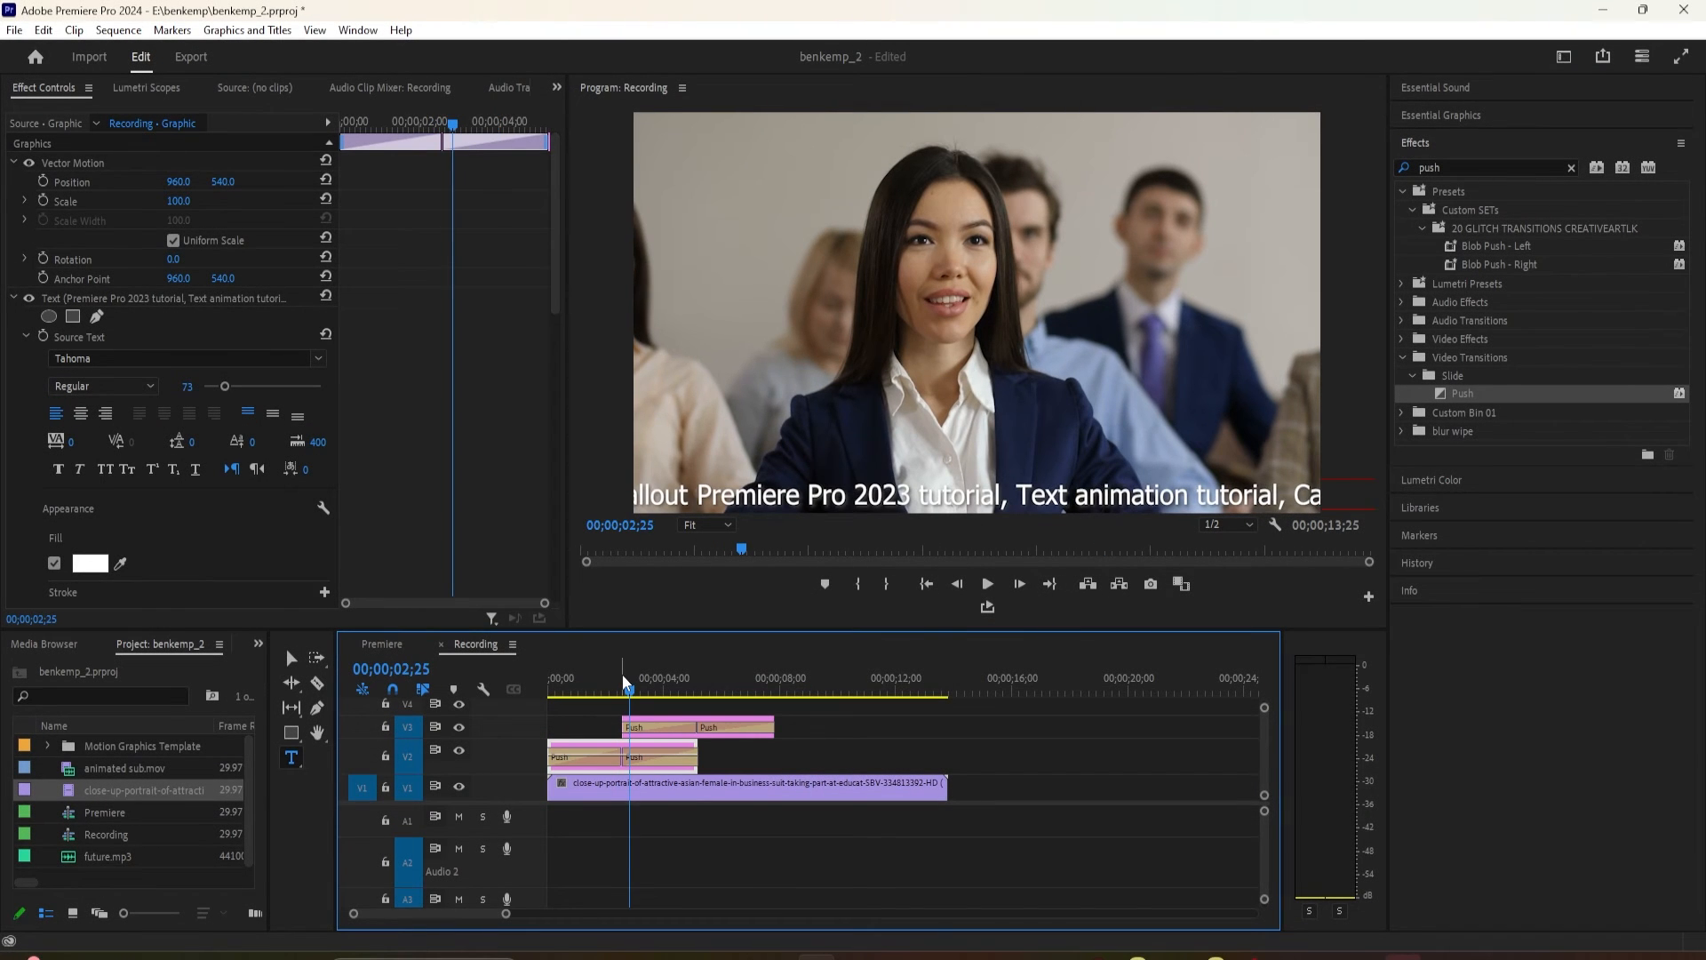
click(989, 585)
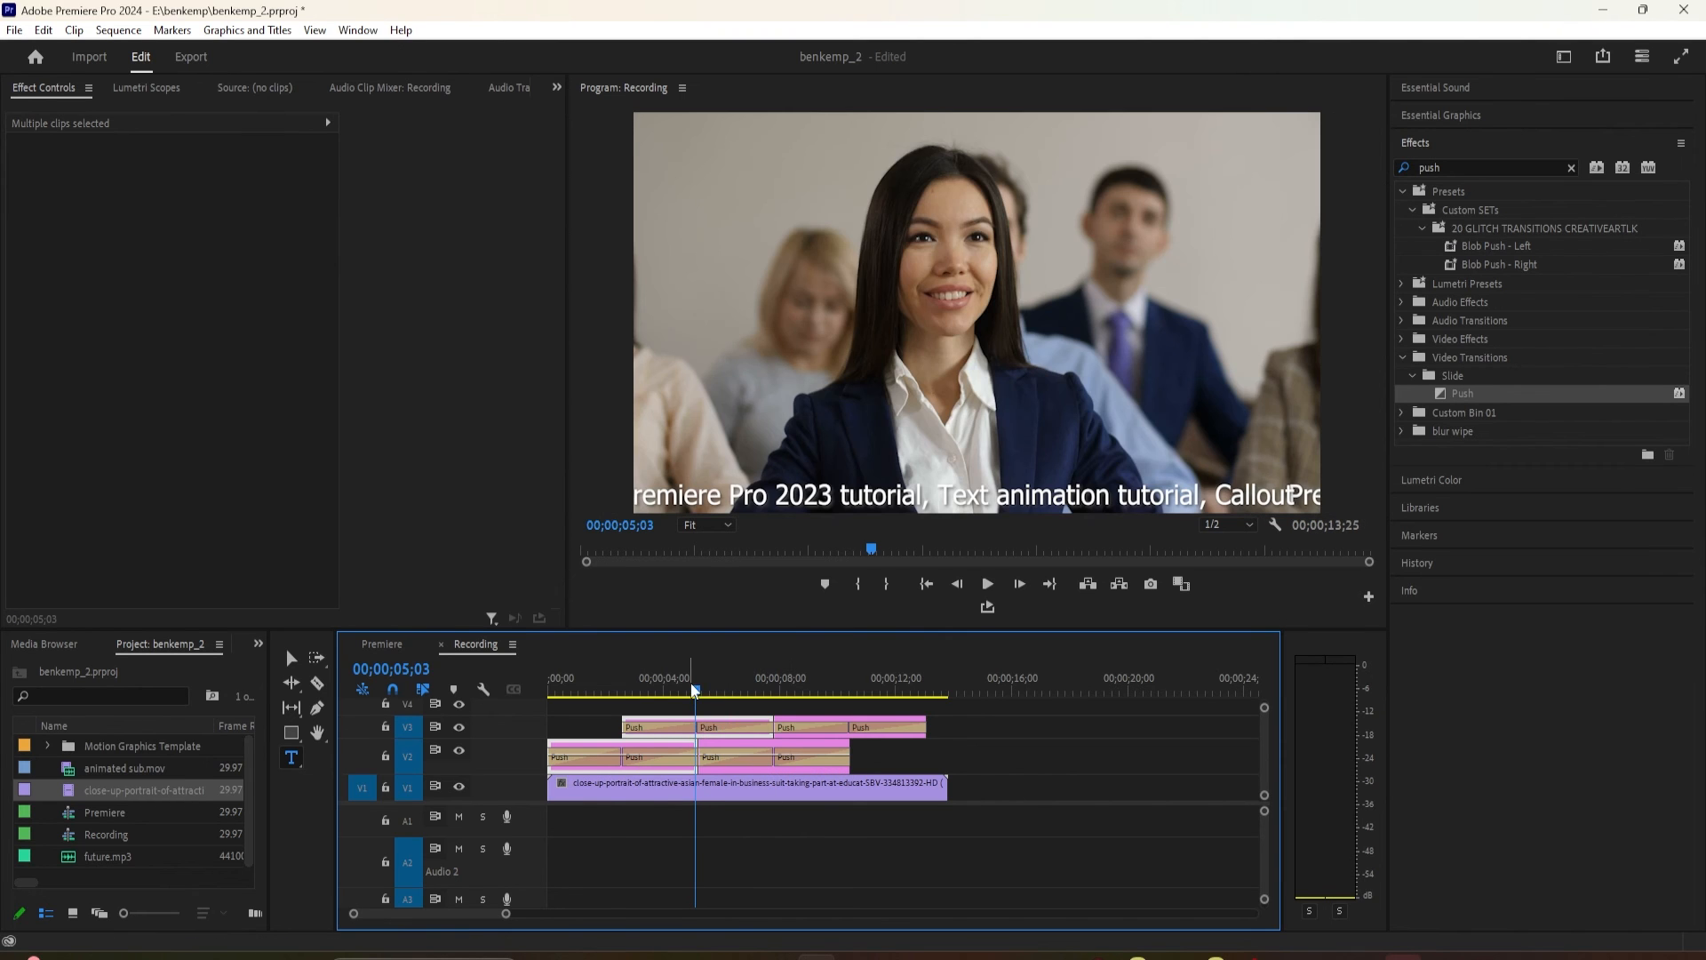
click(985, 585)
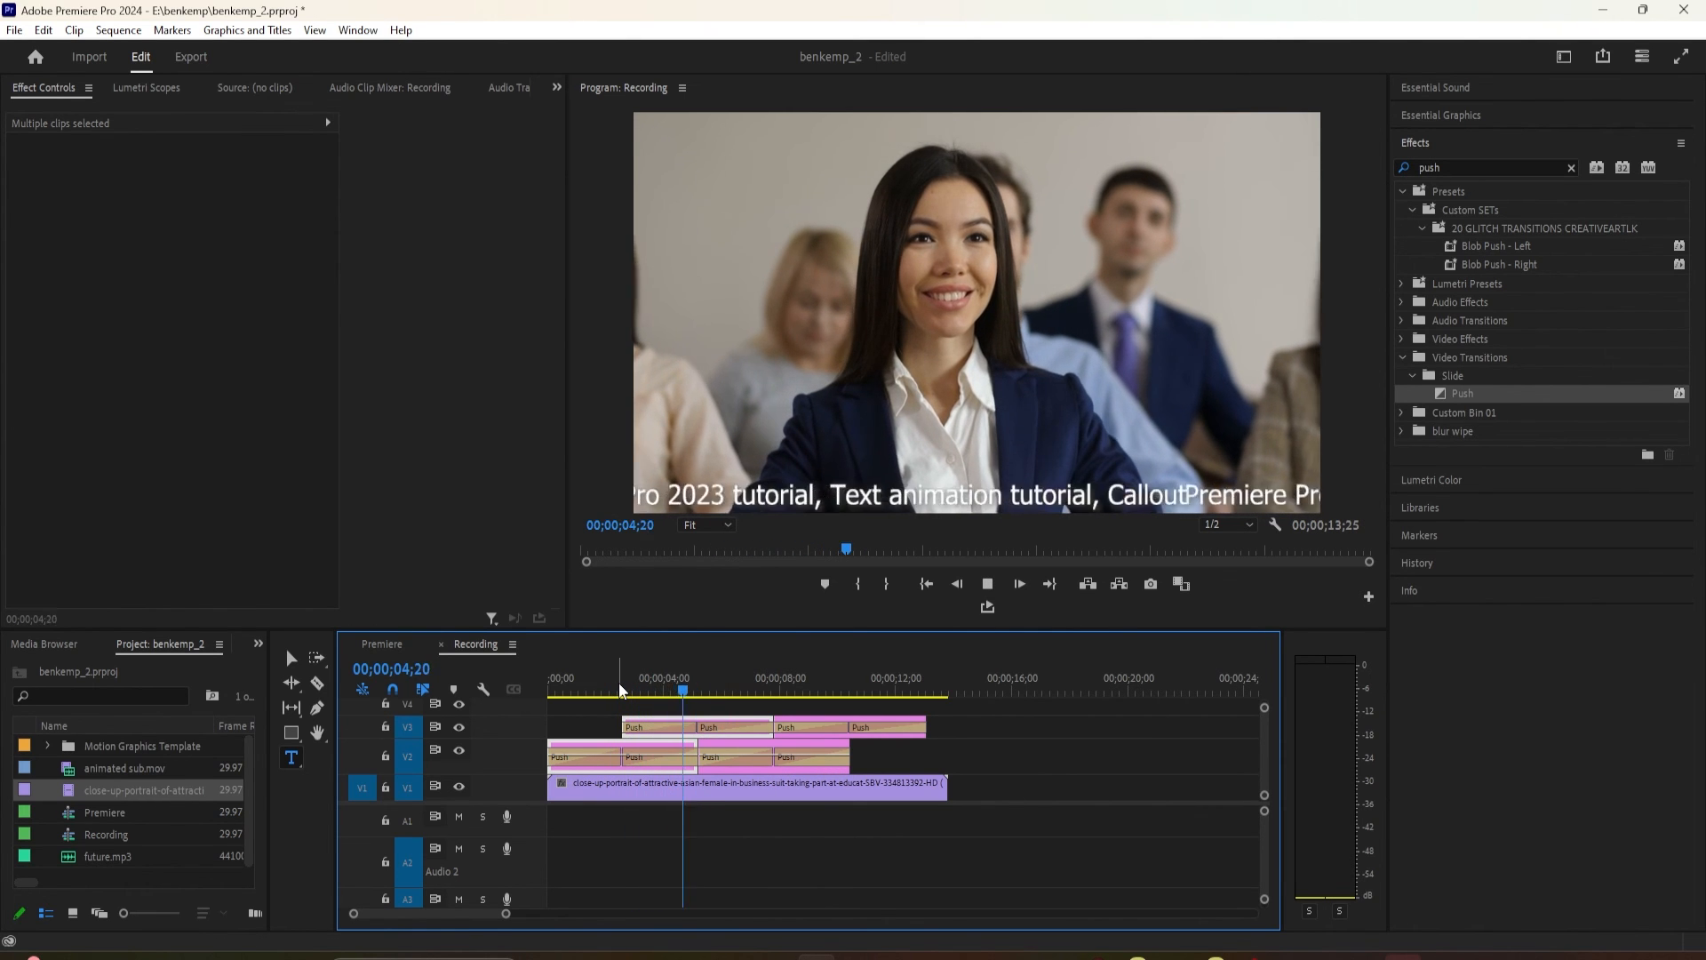
click(797, 690)
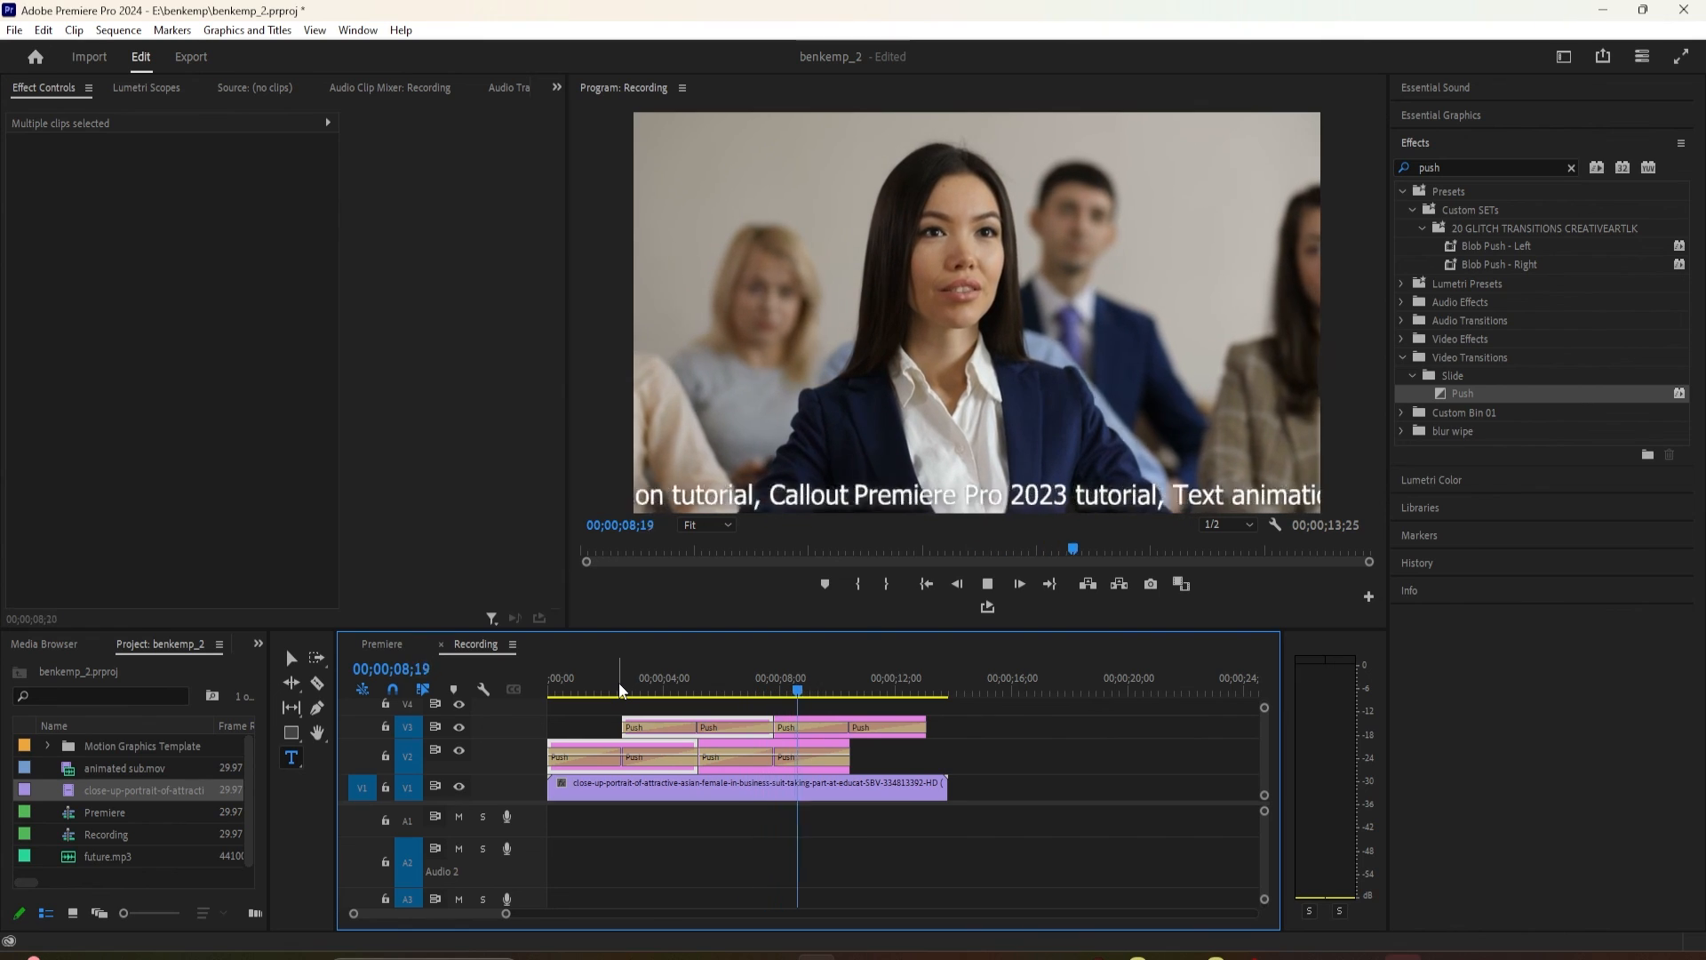